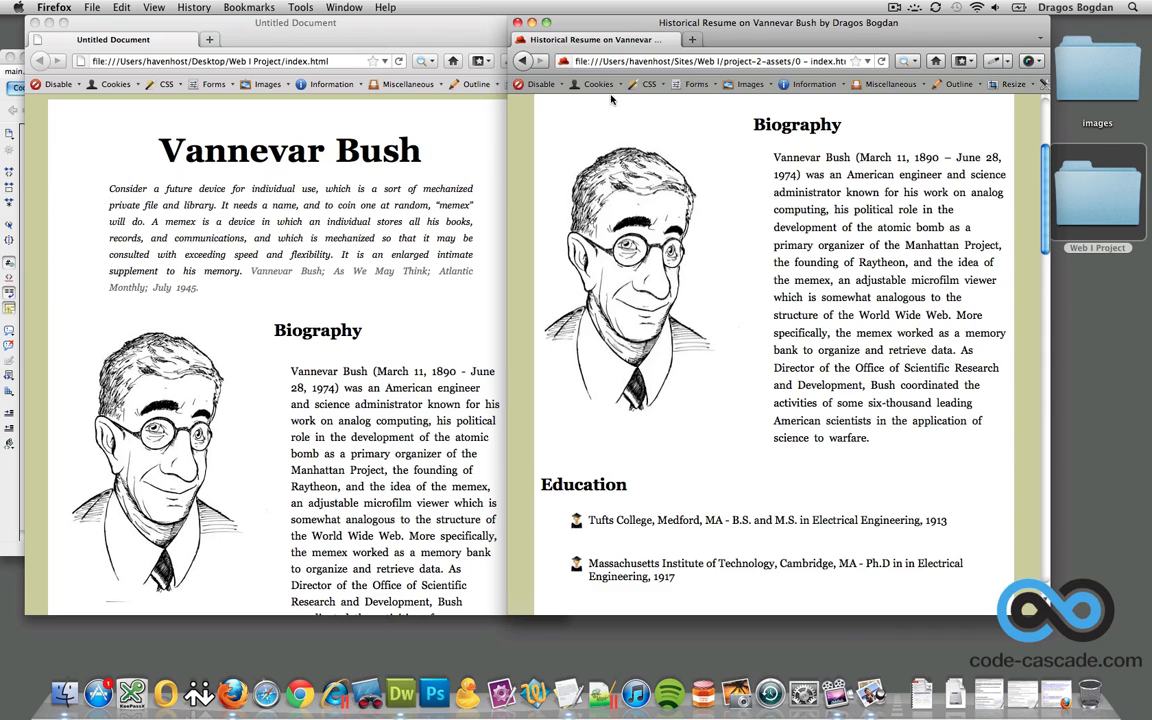
# Scroll the reference resume to the top and place it beside the local index.html window.
pyautogui.scroll(-3)
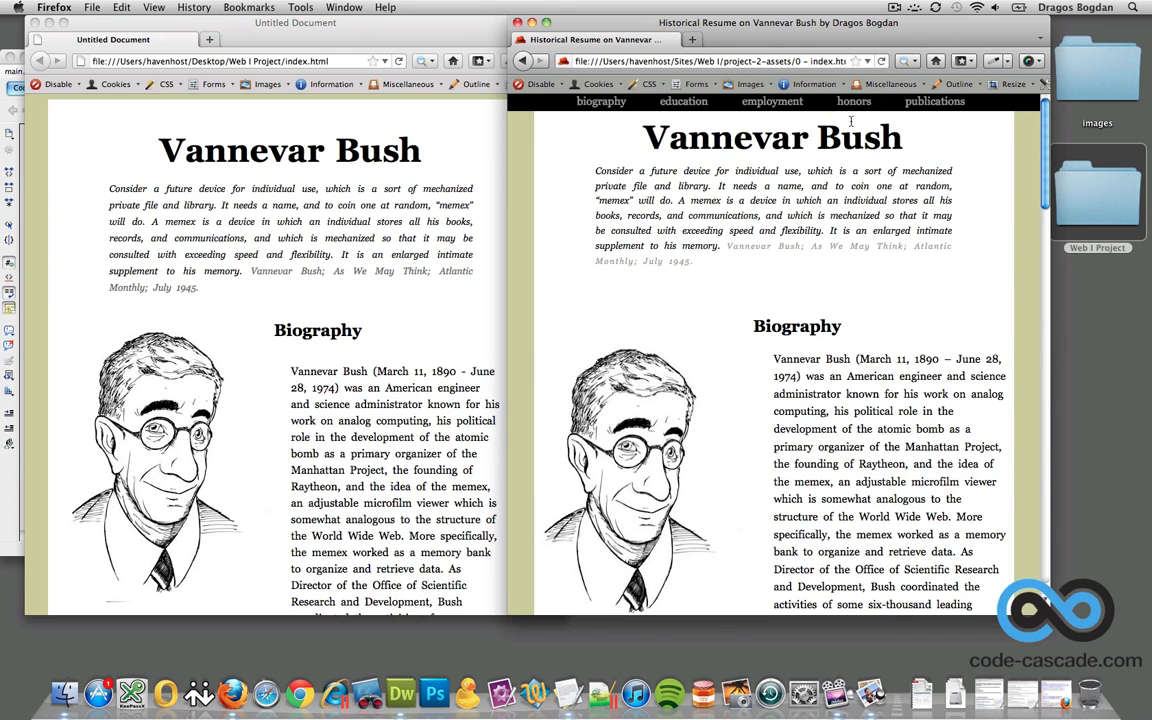
pyautogui.click(853, 101)
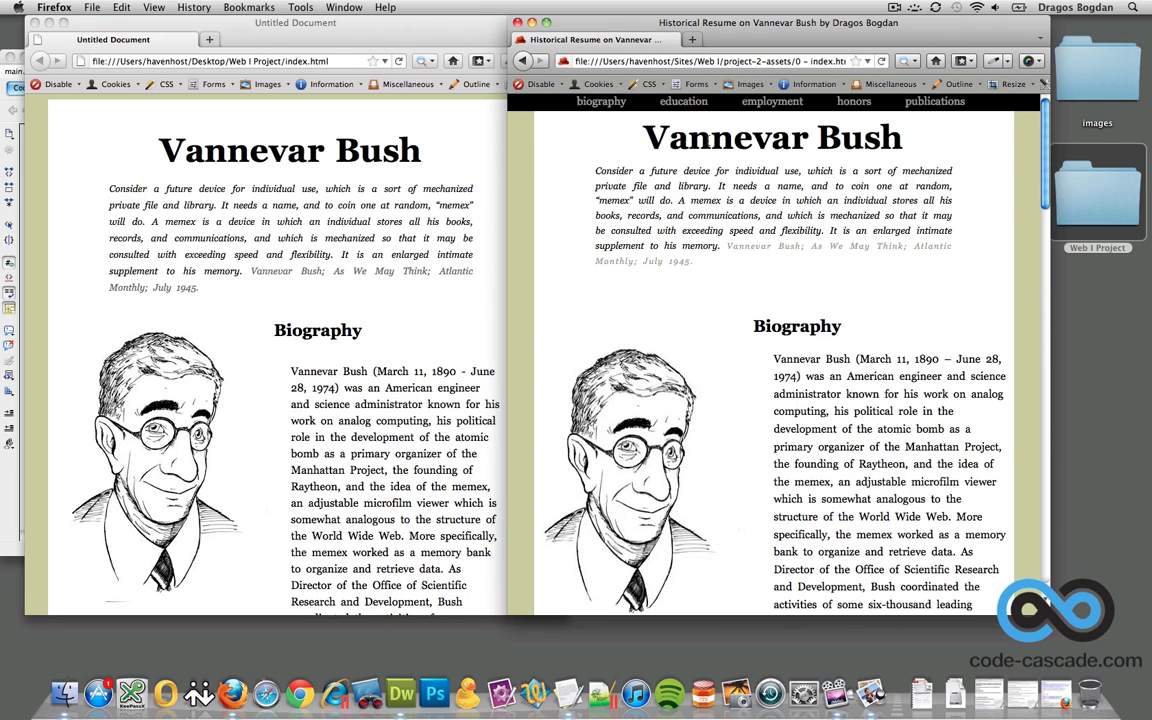
pyautogui.moveTo(934, 101)
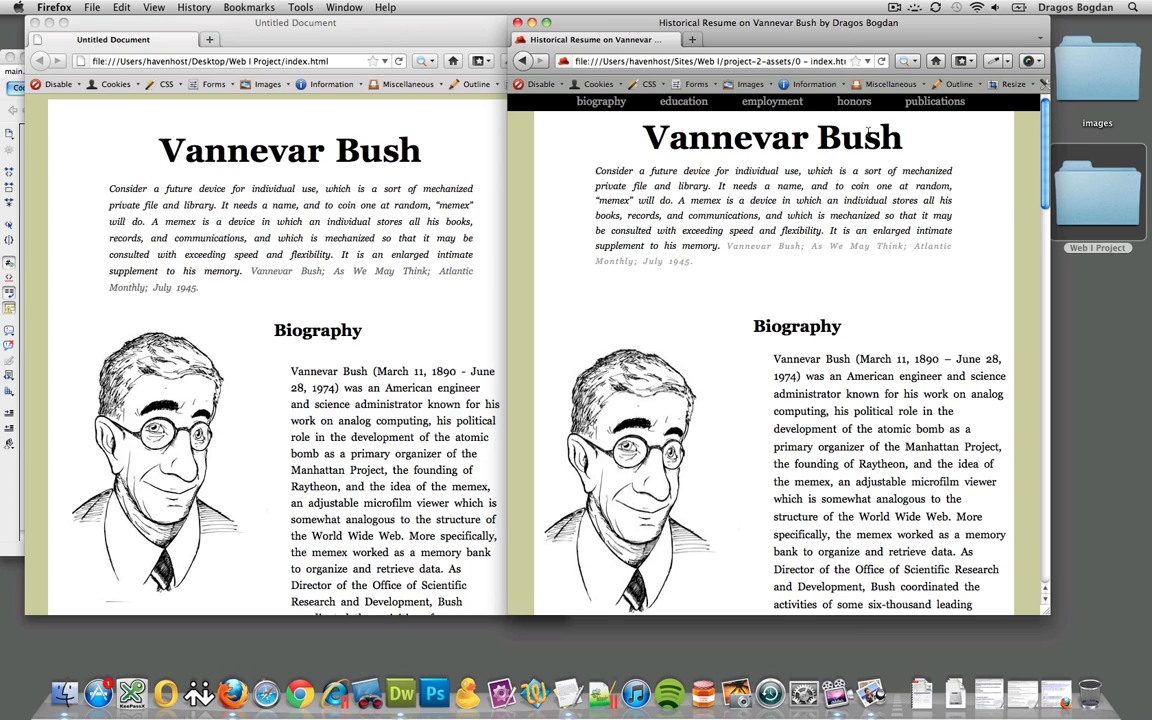
pyautogui.scroll(-3)
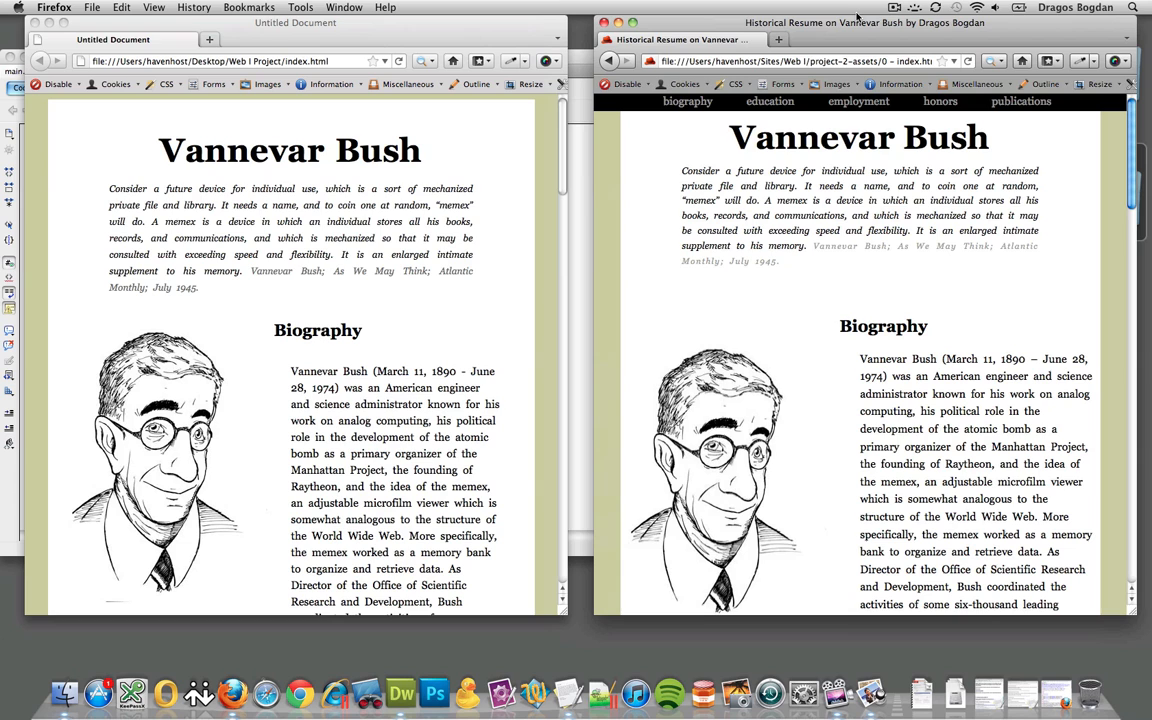
pyautogui.moveTo(667, 5)
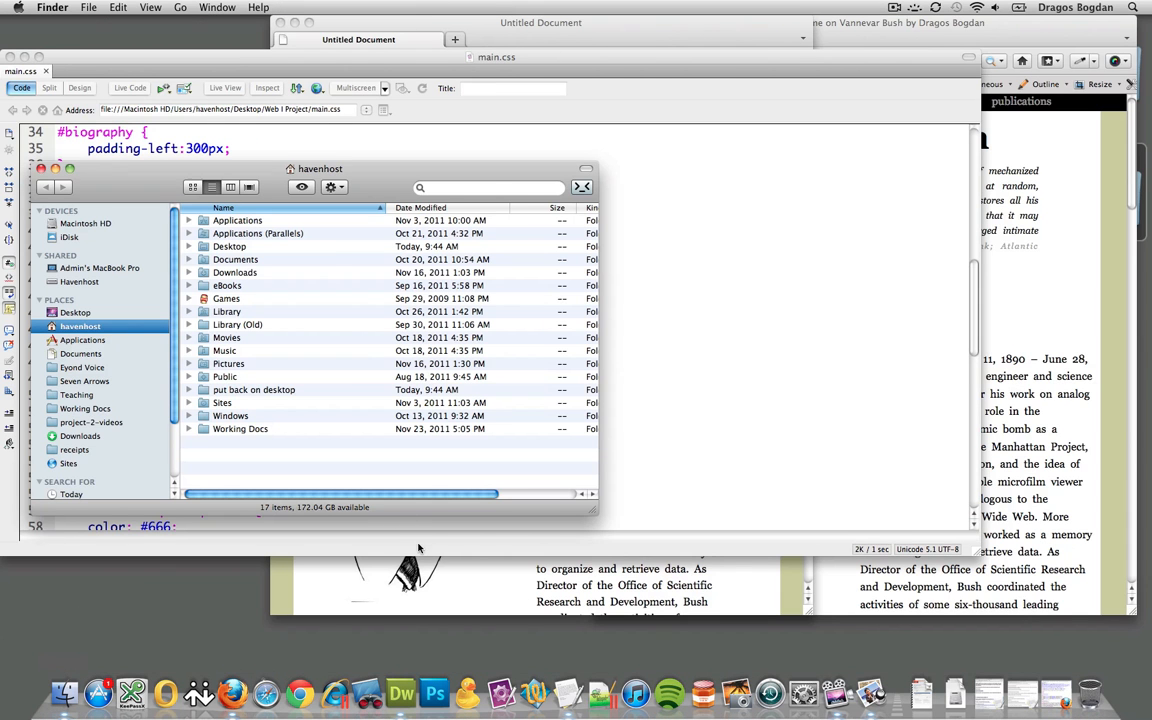
# Open index.html from the Web I Project folder on the Desktop.
pyautogui.click(75, 312)
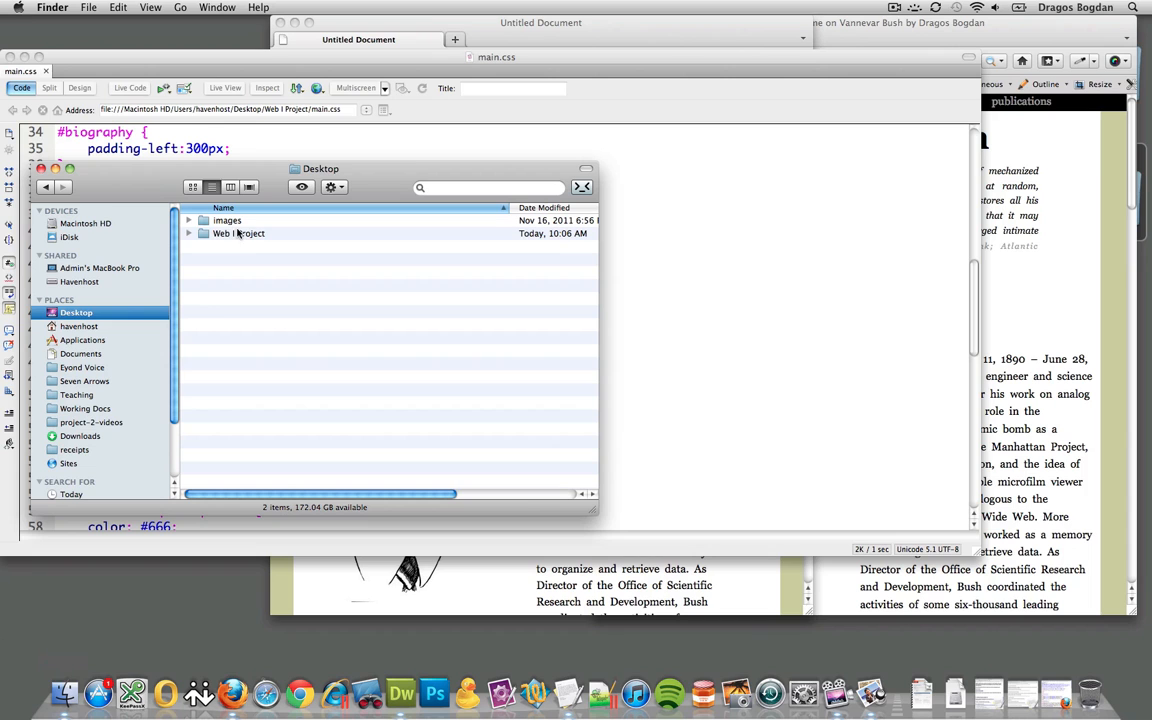
pyautogui.doubleClick(238, 233)
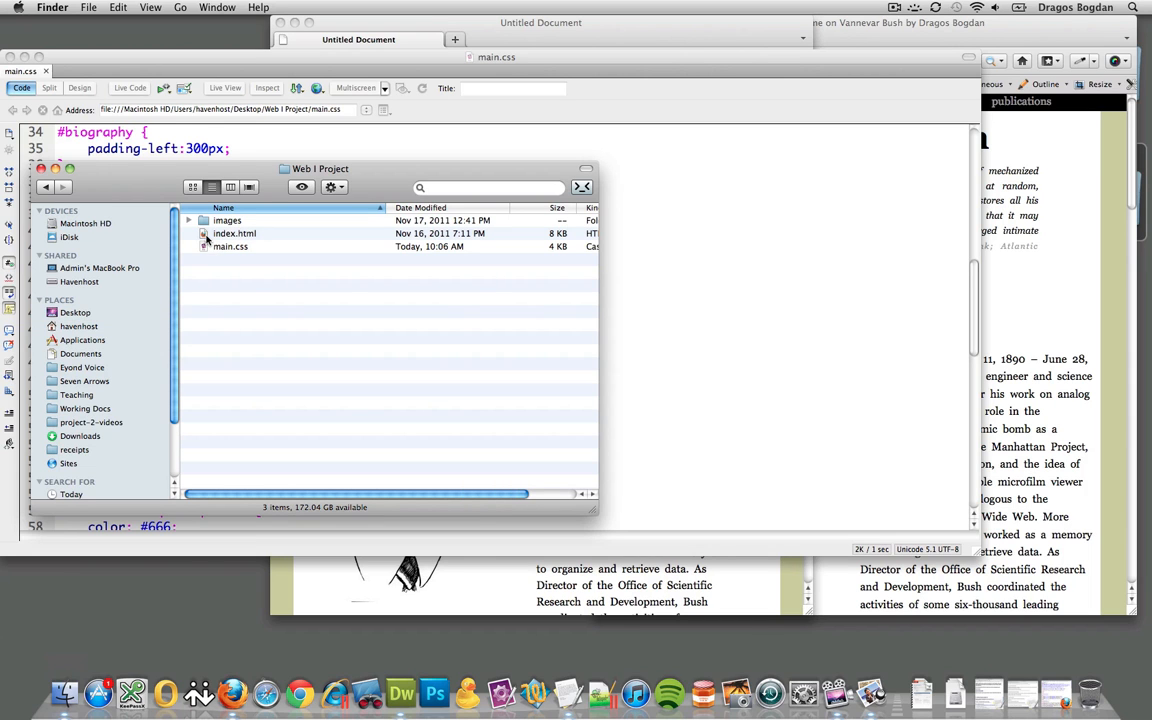
pyautogui.click(401, 692)
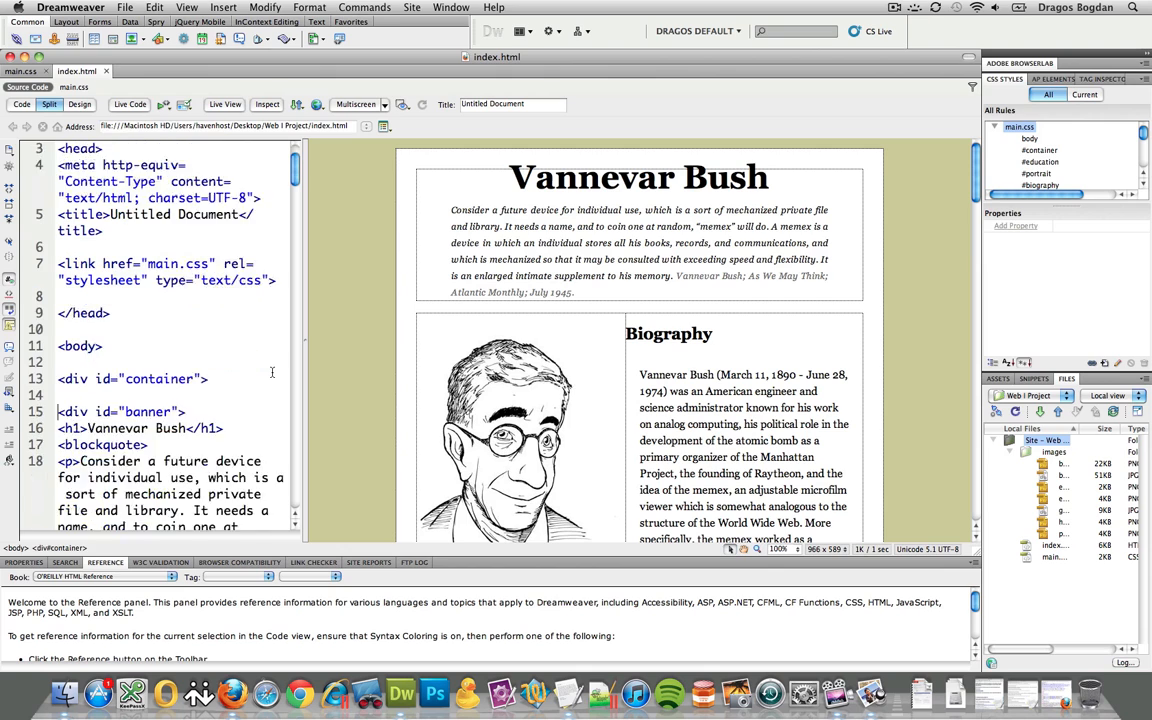
# Type <div id="nav-menu"></div> above the banner, closed with the comment <!-- ends nav-menu -->.
pyautogui.scroll(-3)
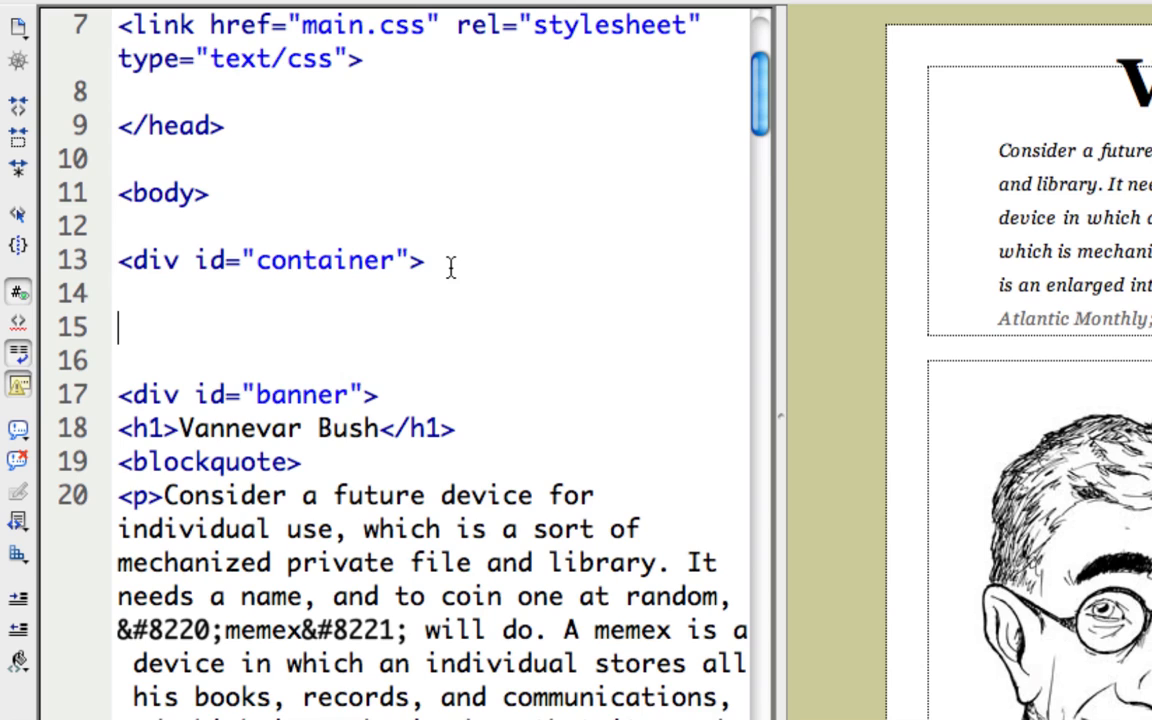
pyautogui.write('<div i')
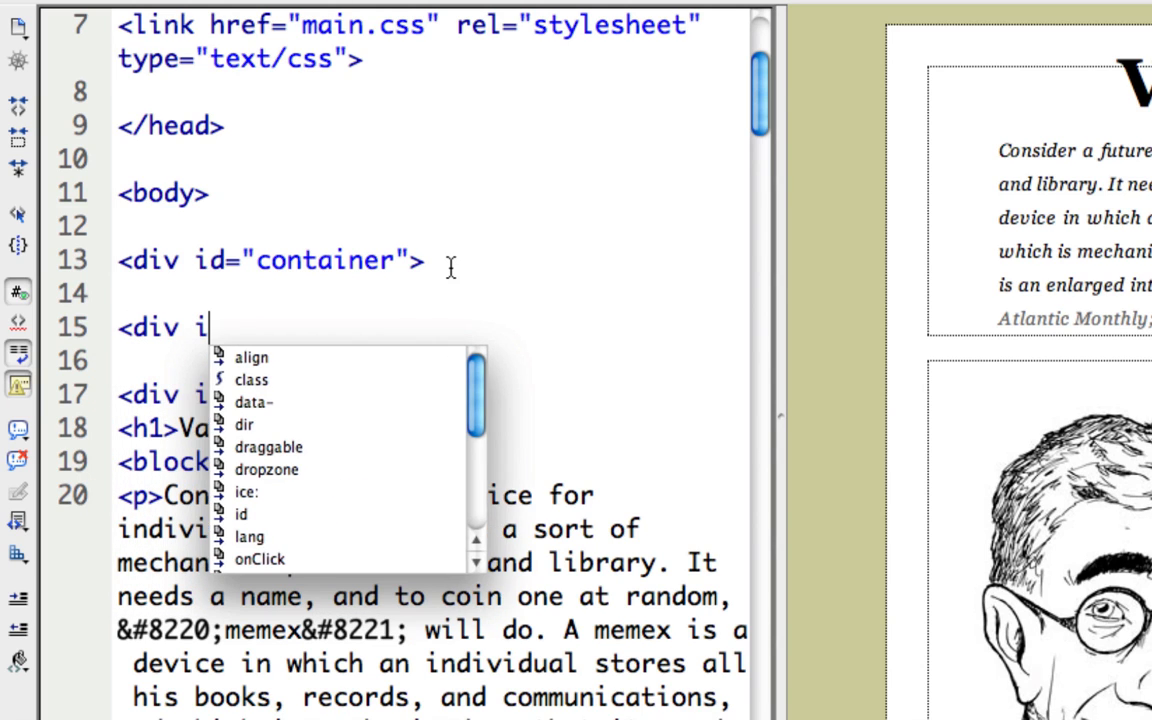
pyautogui.write('d=')
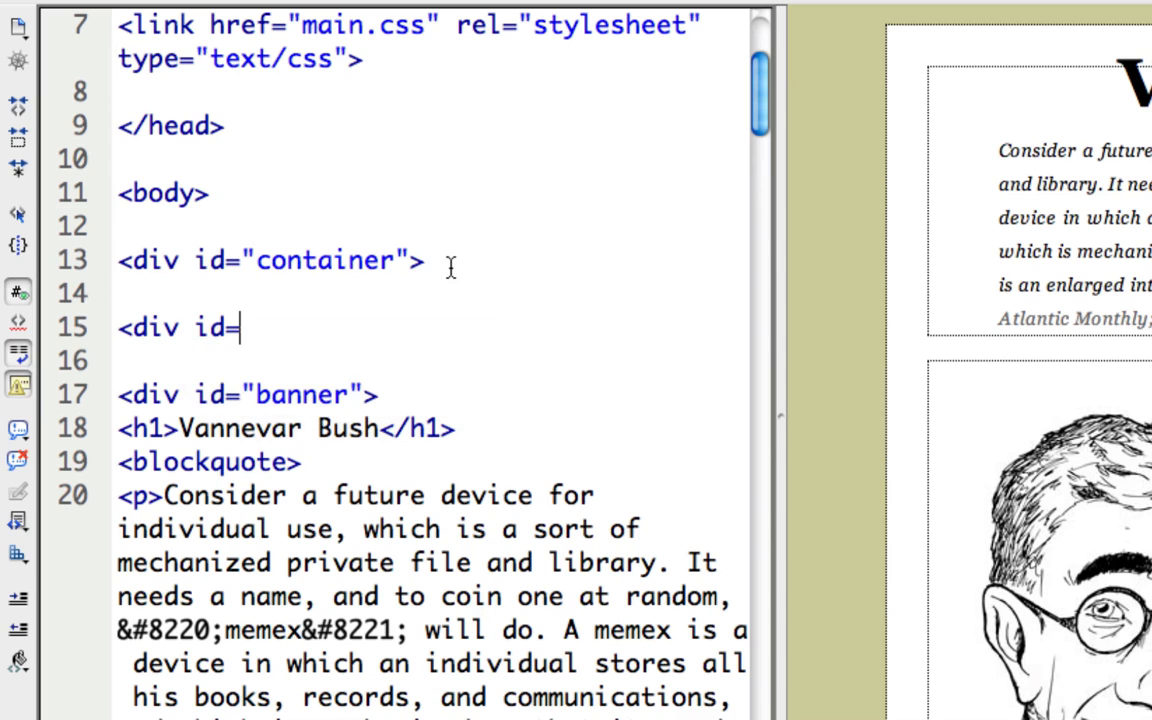
pyautogui.write('"nav-men')
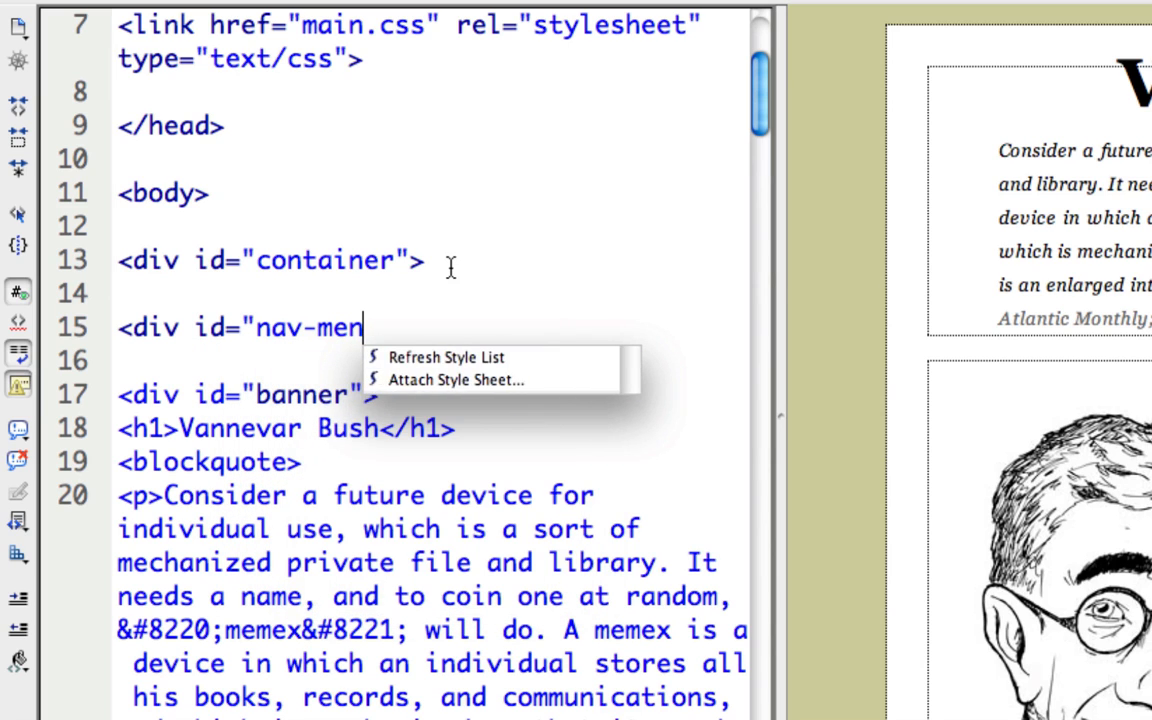
pyautogui.write('u">')
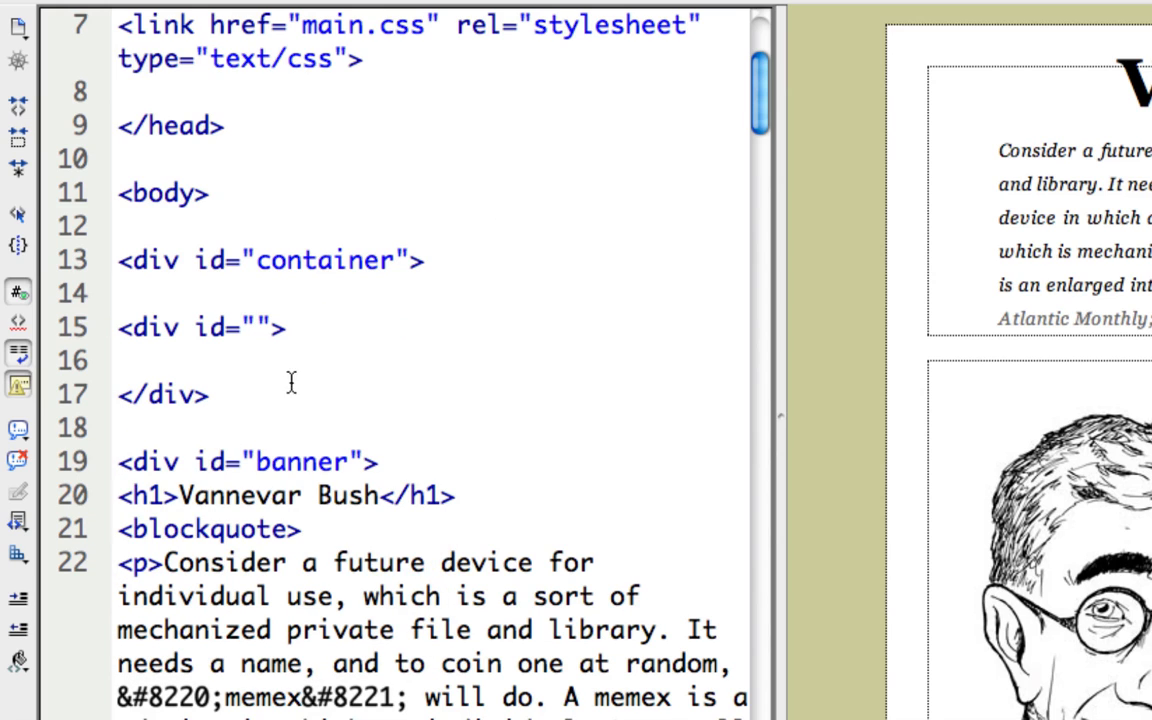
pyautogui.write('nav-menu')
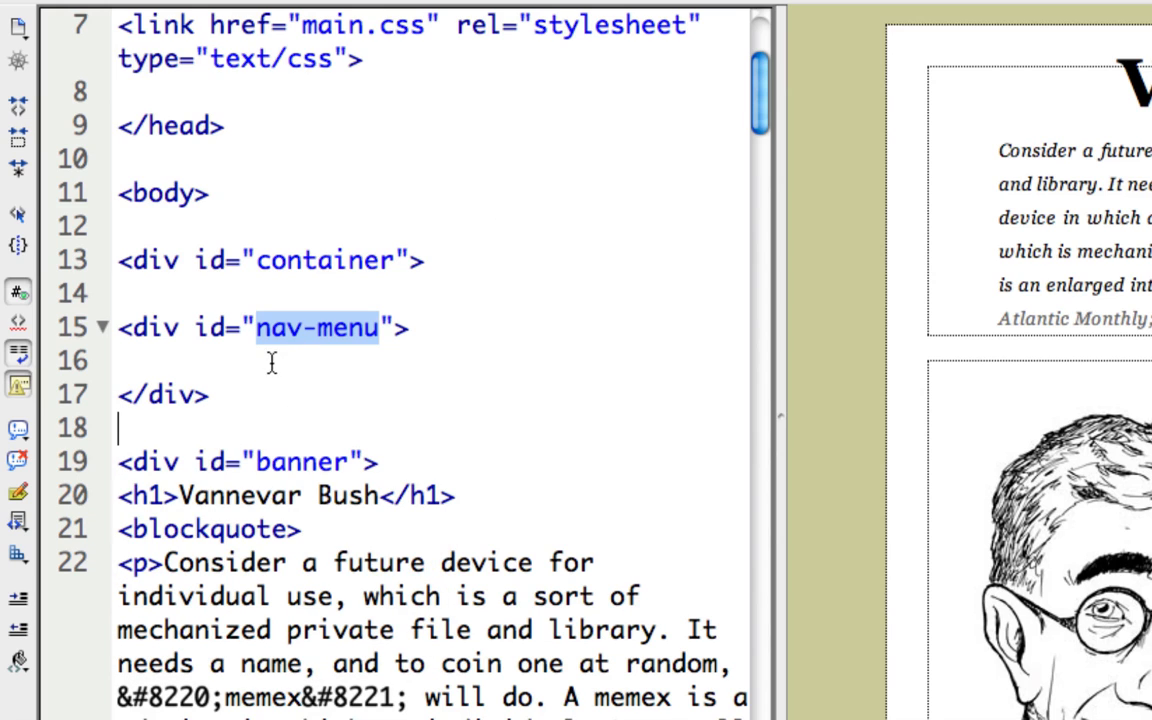
pyautogui.write('<!')
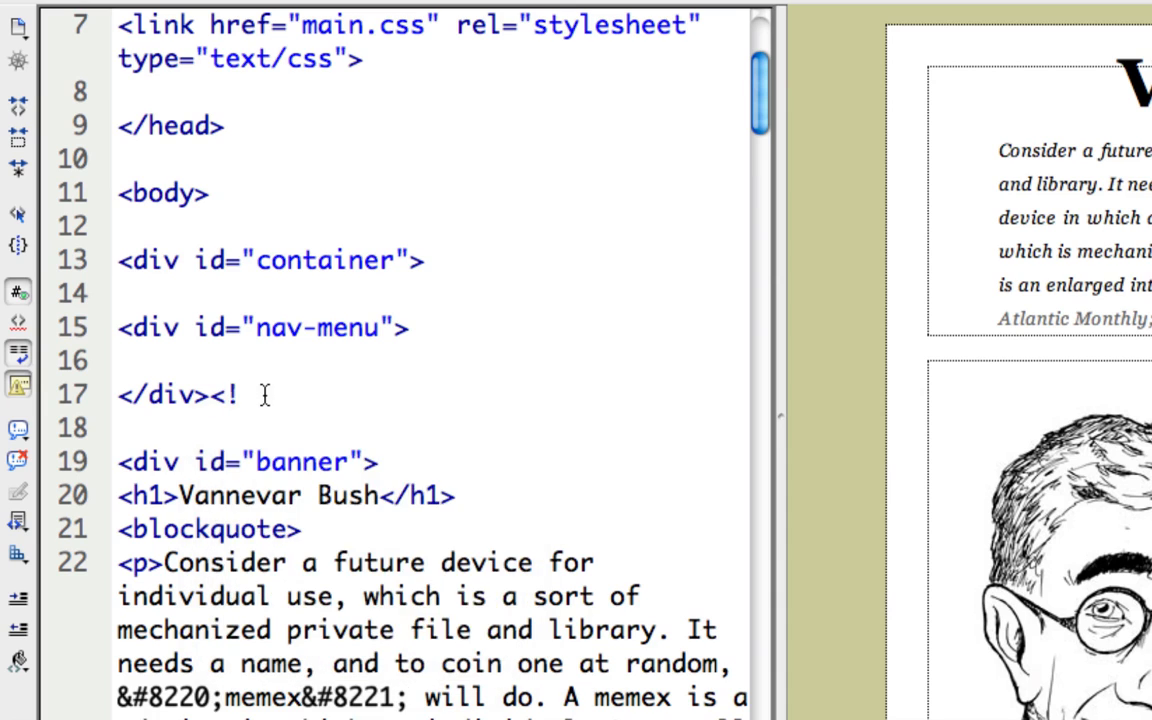
pyautogui.write('-- ends nav-menu')
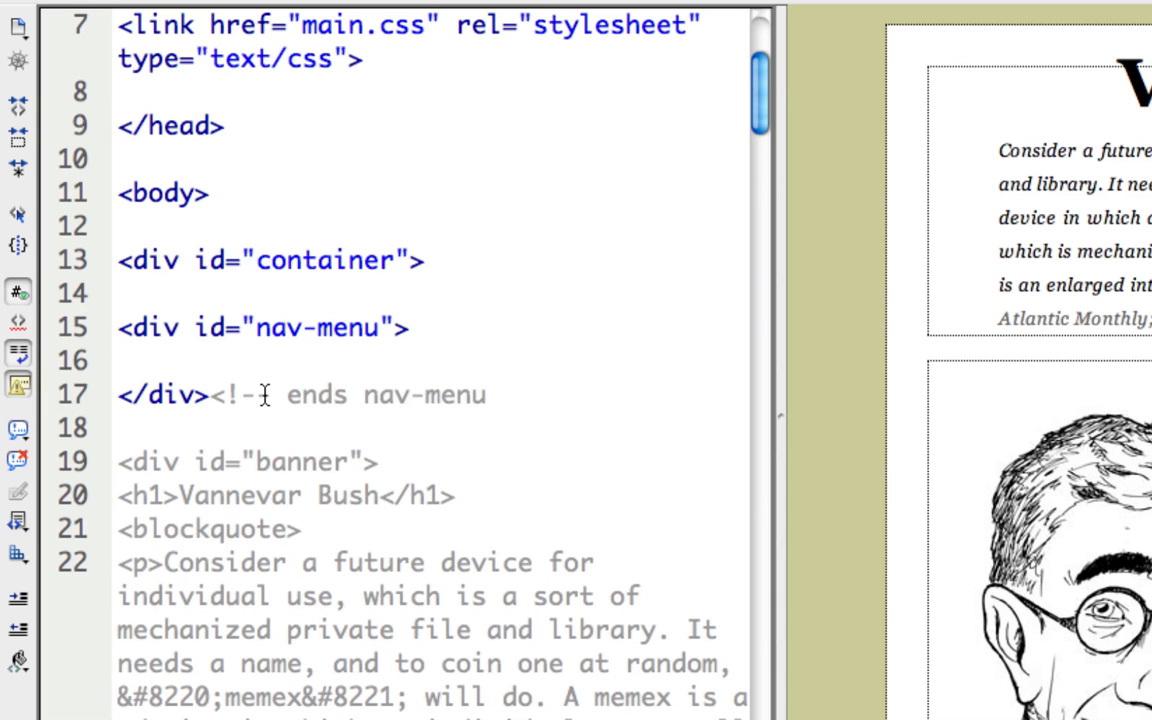
pyautogui.write('-->')
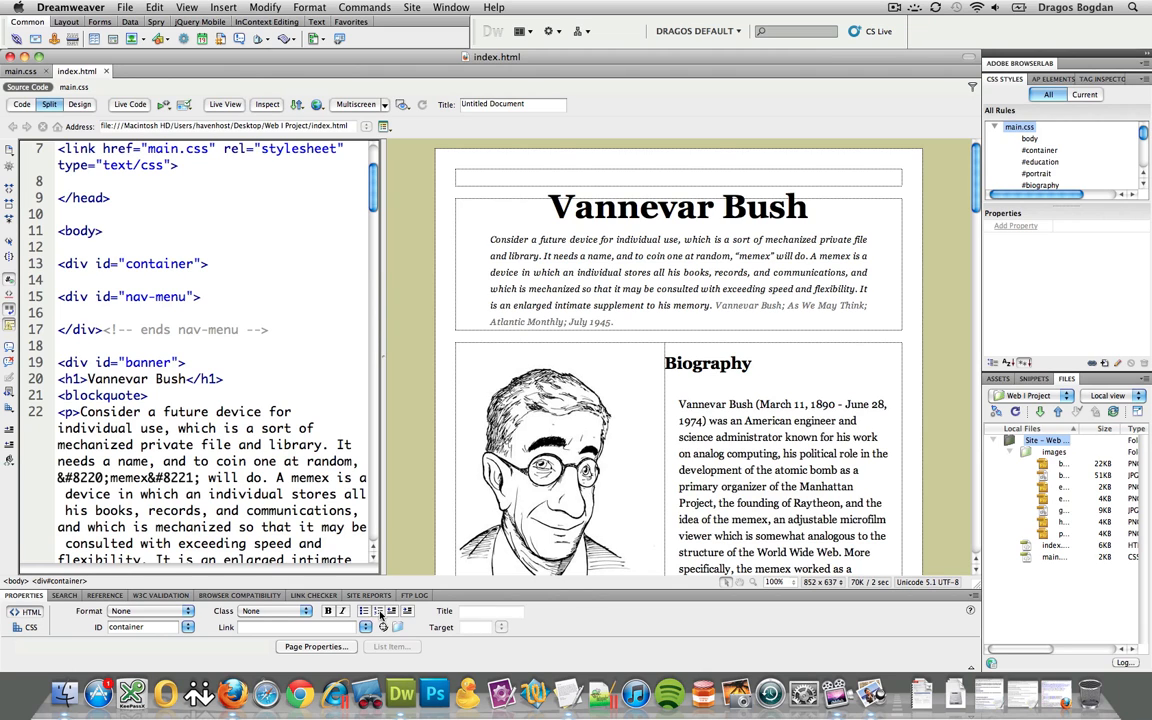
# Build a bulleted list of education, employment, honors and publications inside the nav-menu div.
pyautogui.click(365, 611)
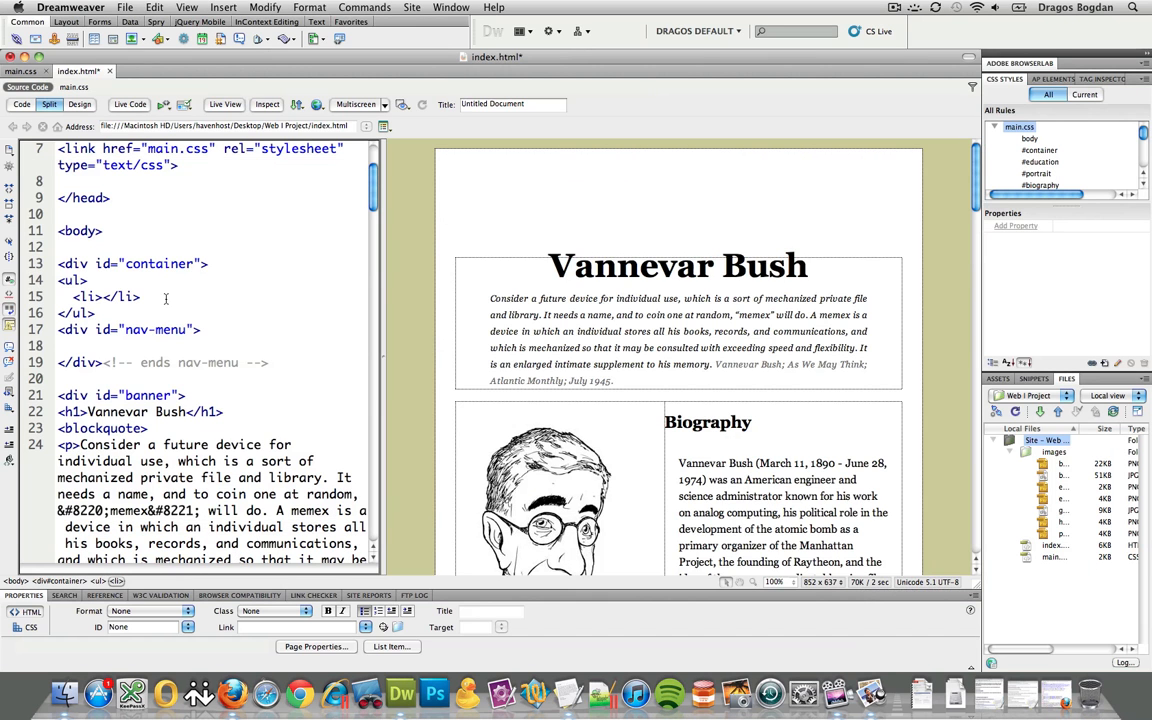
pyautogui.write('biography')
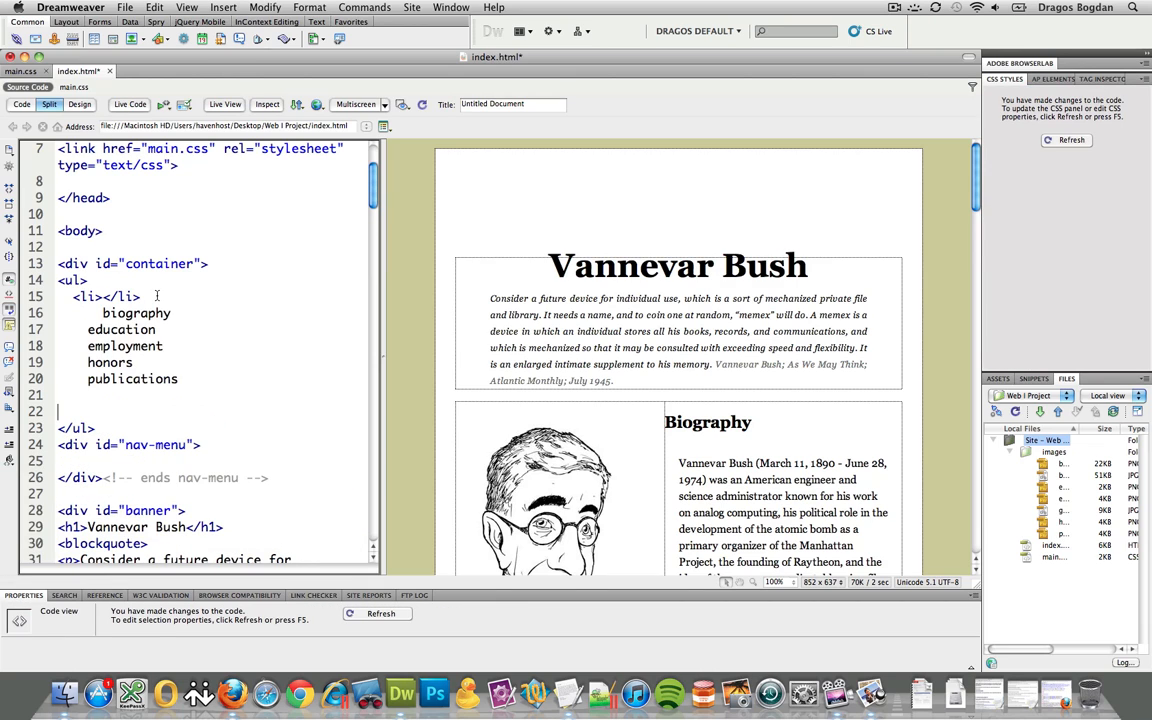
pyautogui.doubleClick(136, 313)
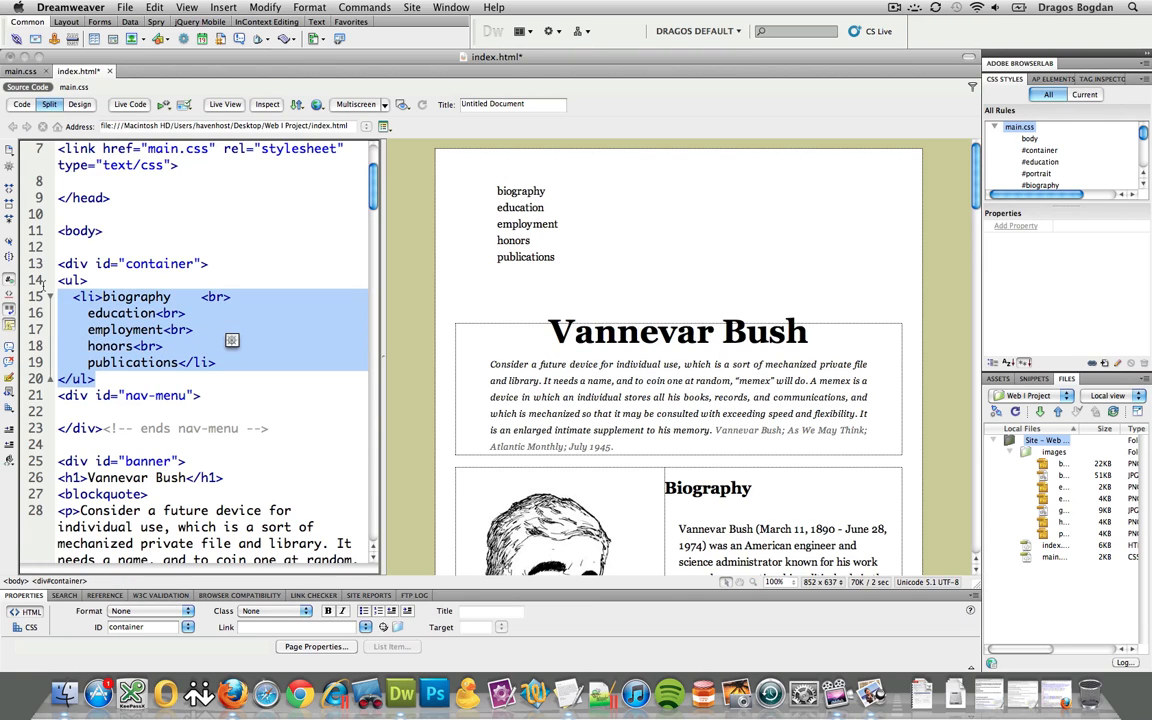
pyautogui.click(75, 280)
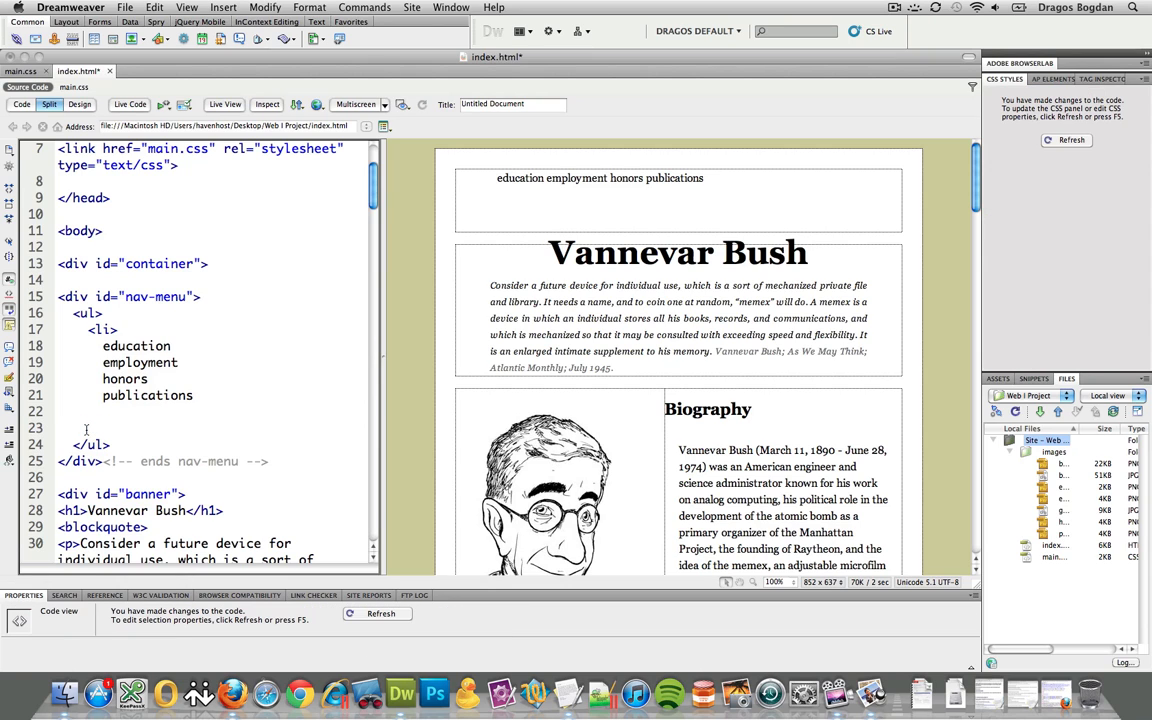
# Save the edited index.html page.
pyautogui.press('Return')
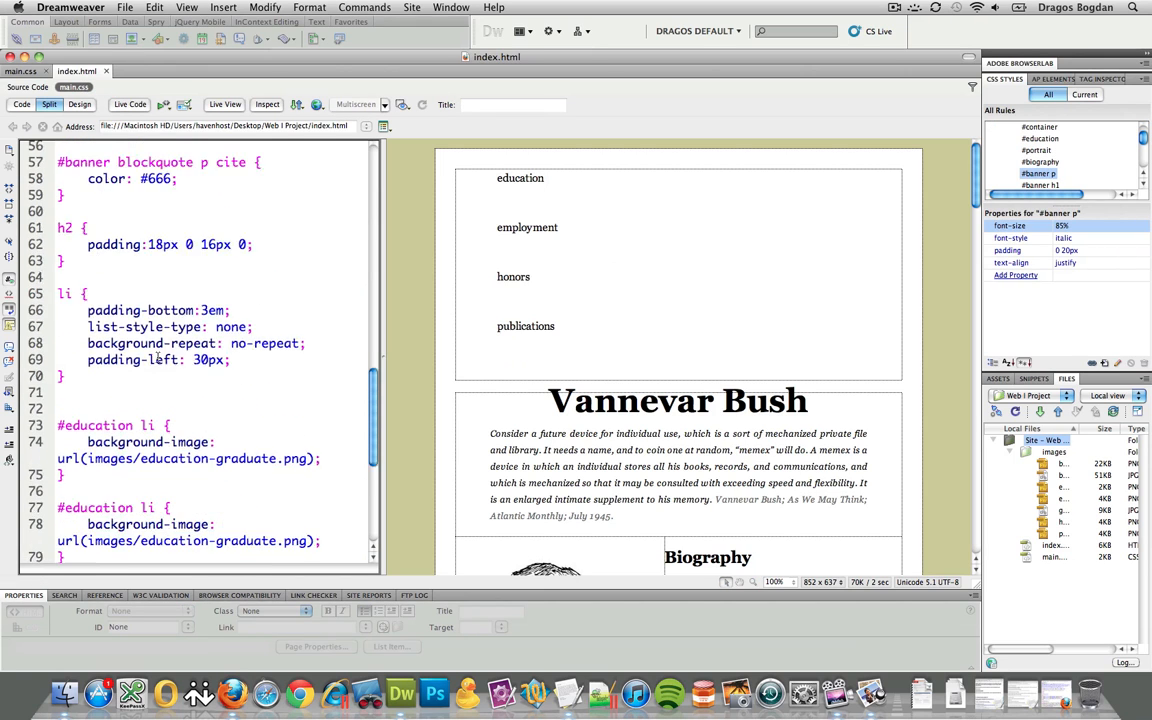
# Select the honors menu item in the page to reach its list markup.
pyautogui.scroll(-3)
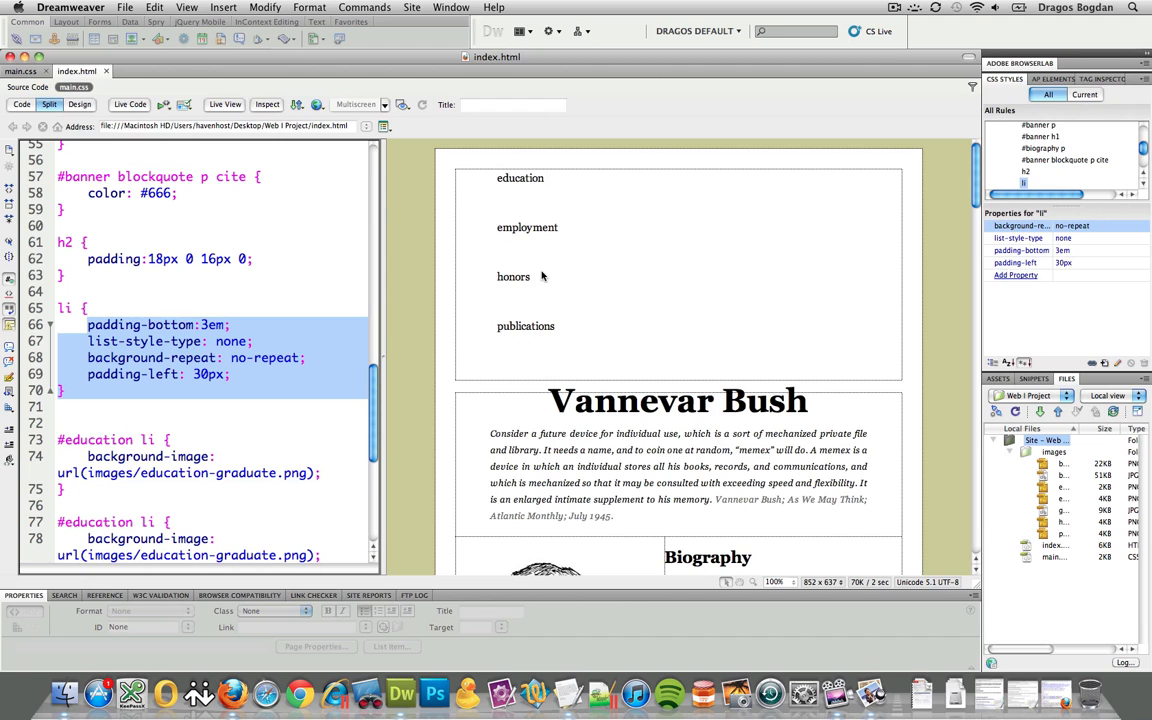
pyautogui.click(513, 276)
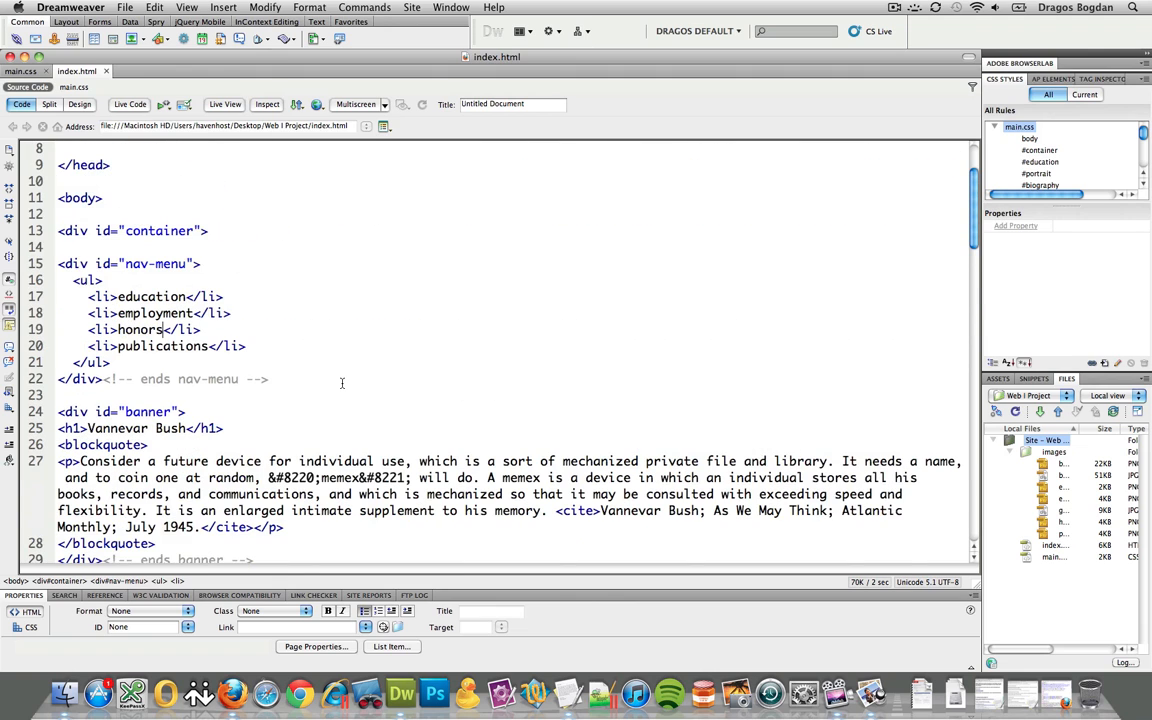
# Return from main.css to index.html and show code and layout in Split view.
pyautogui.scroll(-3)
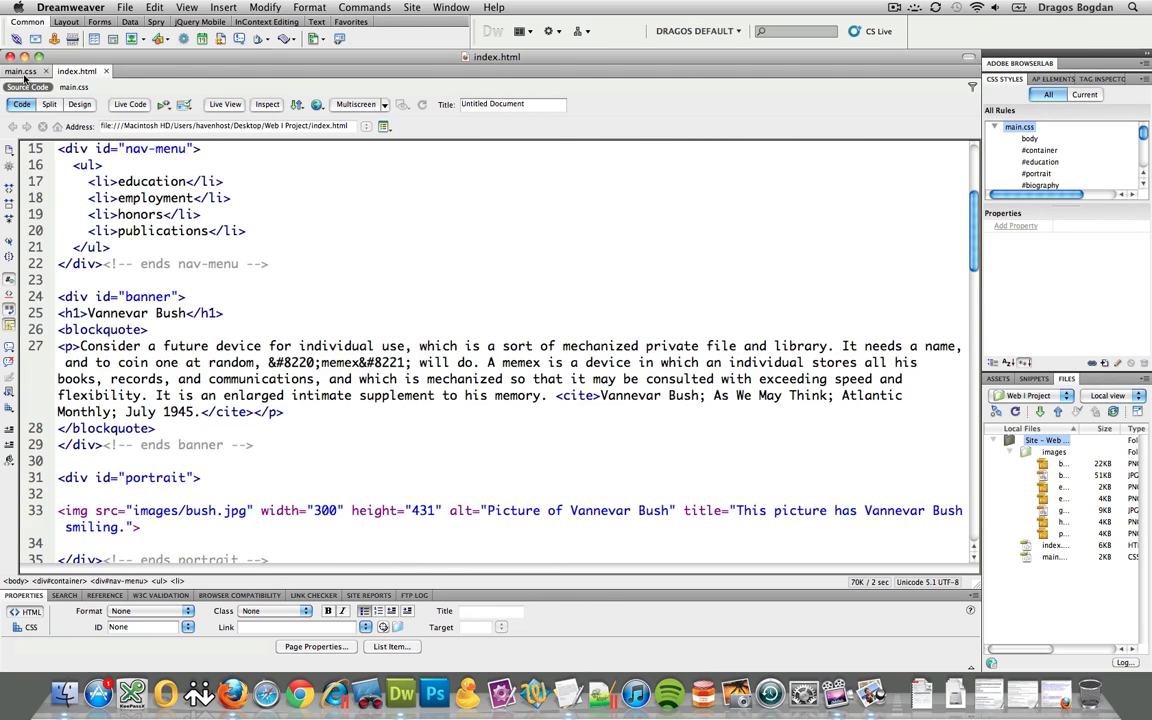
pyautogui.click(22, 71)
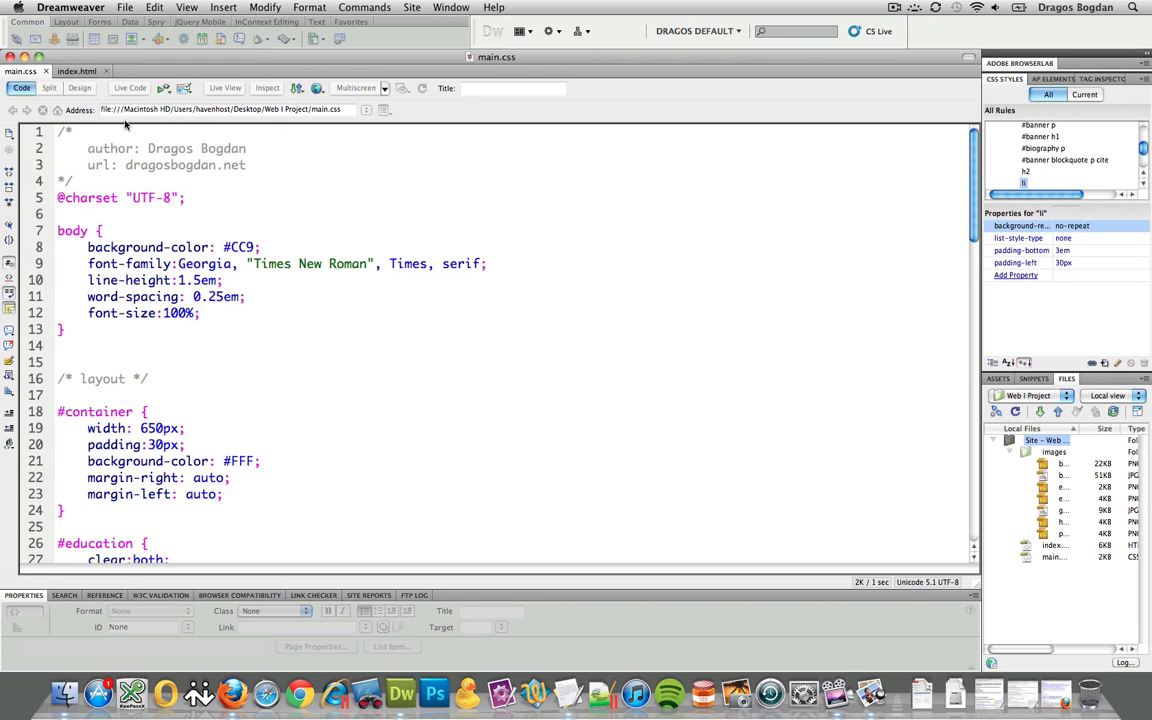
pyautogui.click(77, 71)
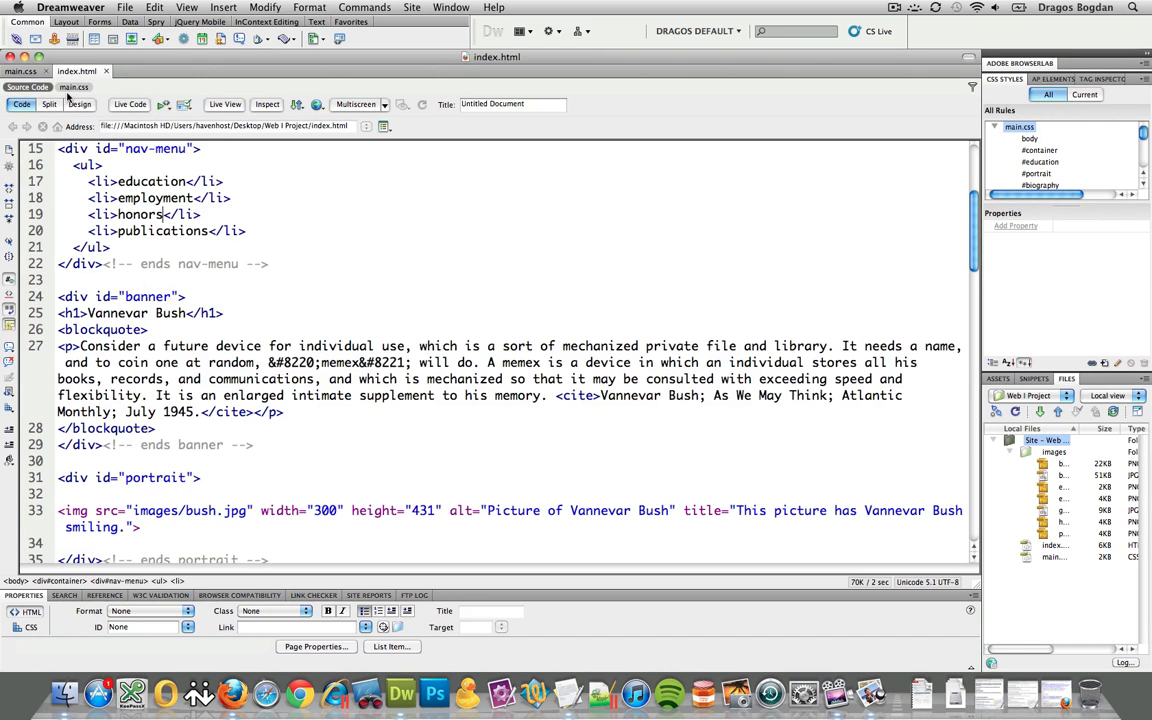
pyautogui.click(48, 104)
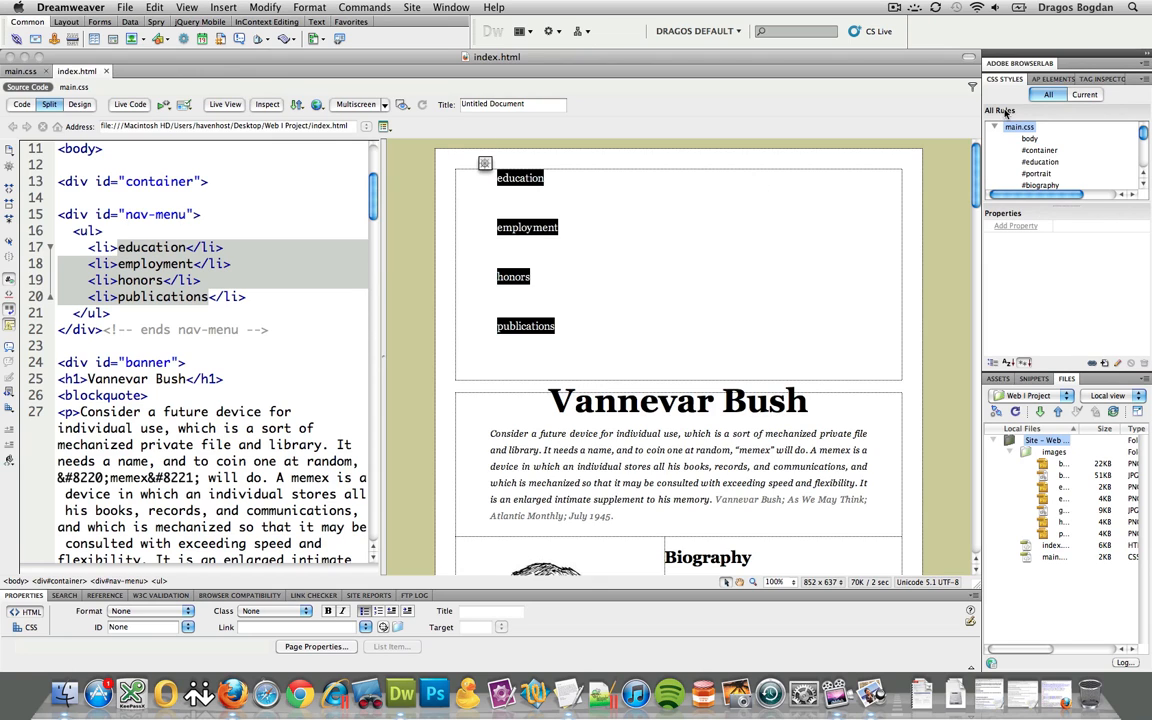
# Create a new CSS rule in main.css with the selector '#nav-menu li'.
pyautogui.click(1117, 362)
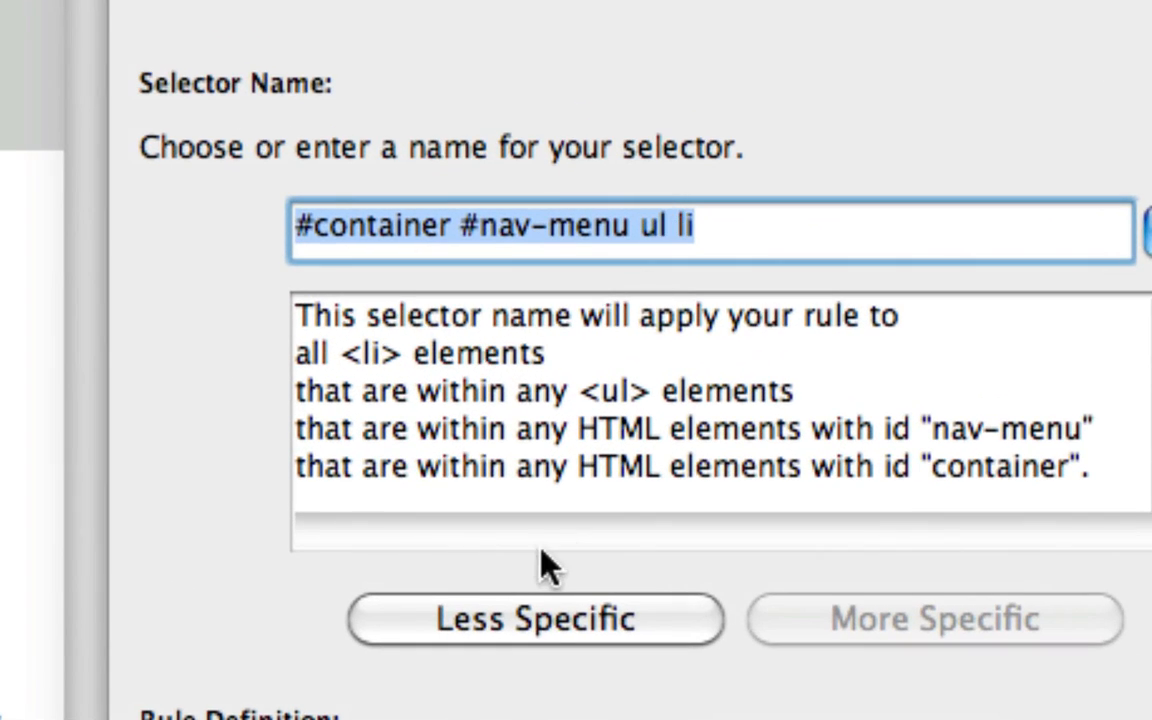
pyautogui.click(535, 619)
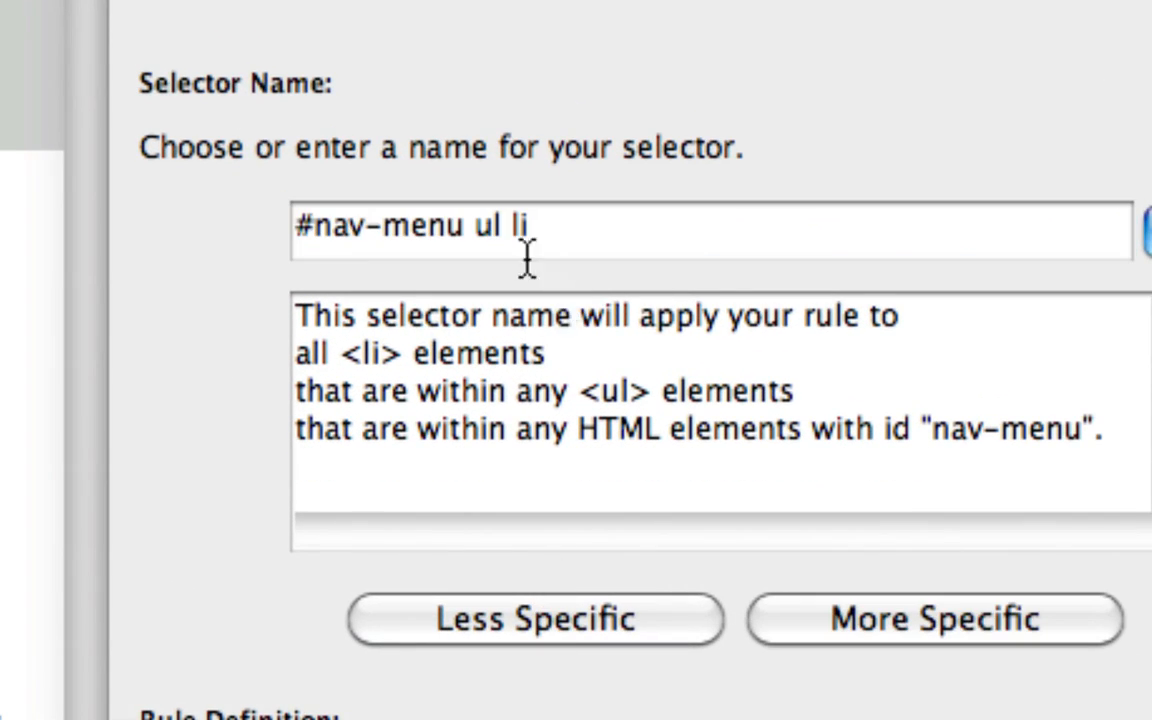
pyautogui.moveTo(470, 225); pyautogui.dragTo(535, 225)
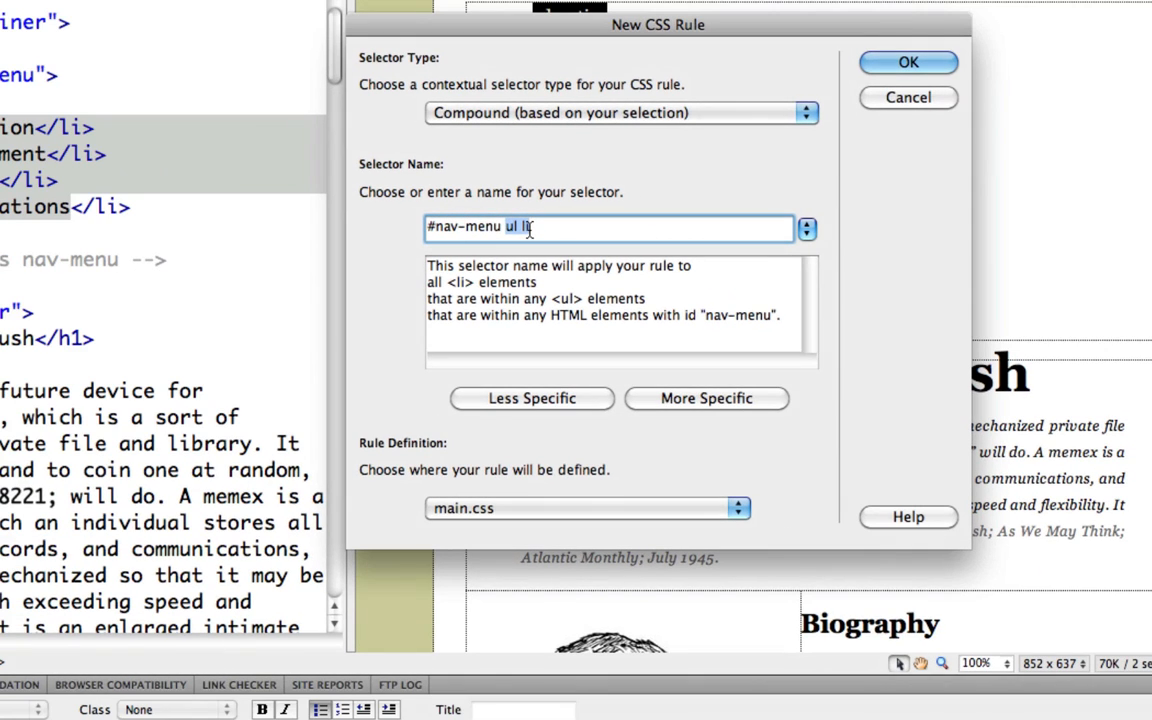
pyautogui.click(531, 398)
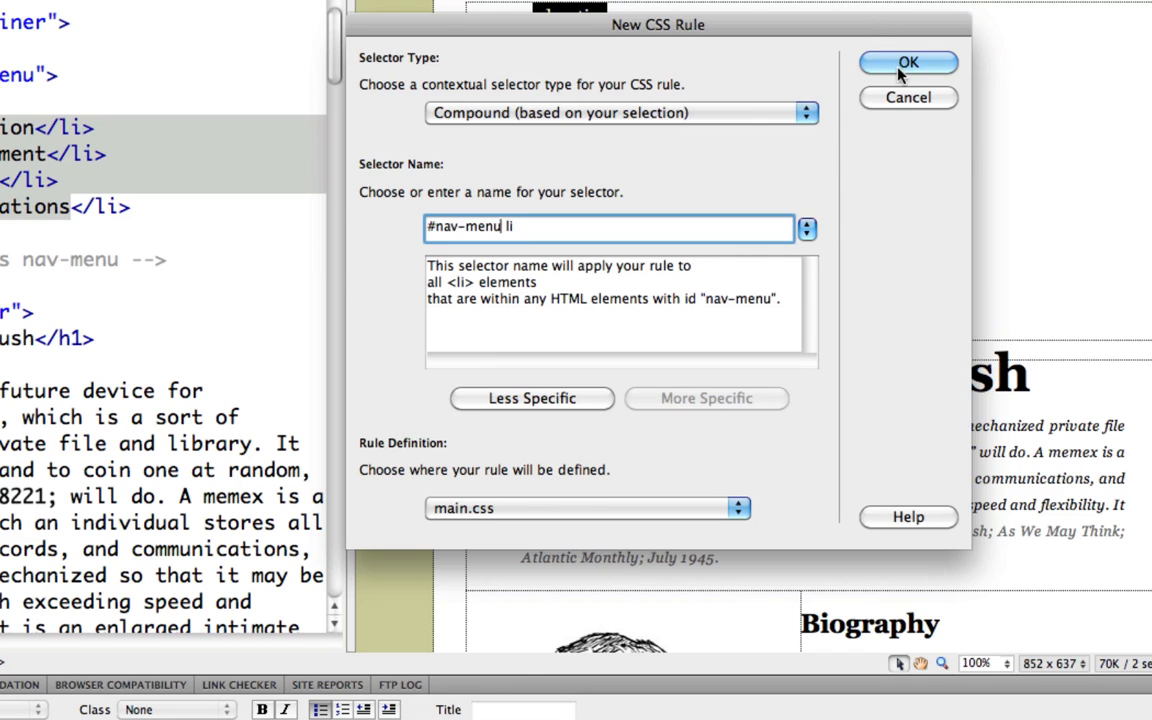
pyautogui.click(908, 62)
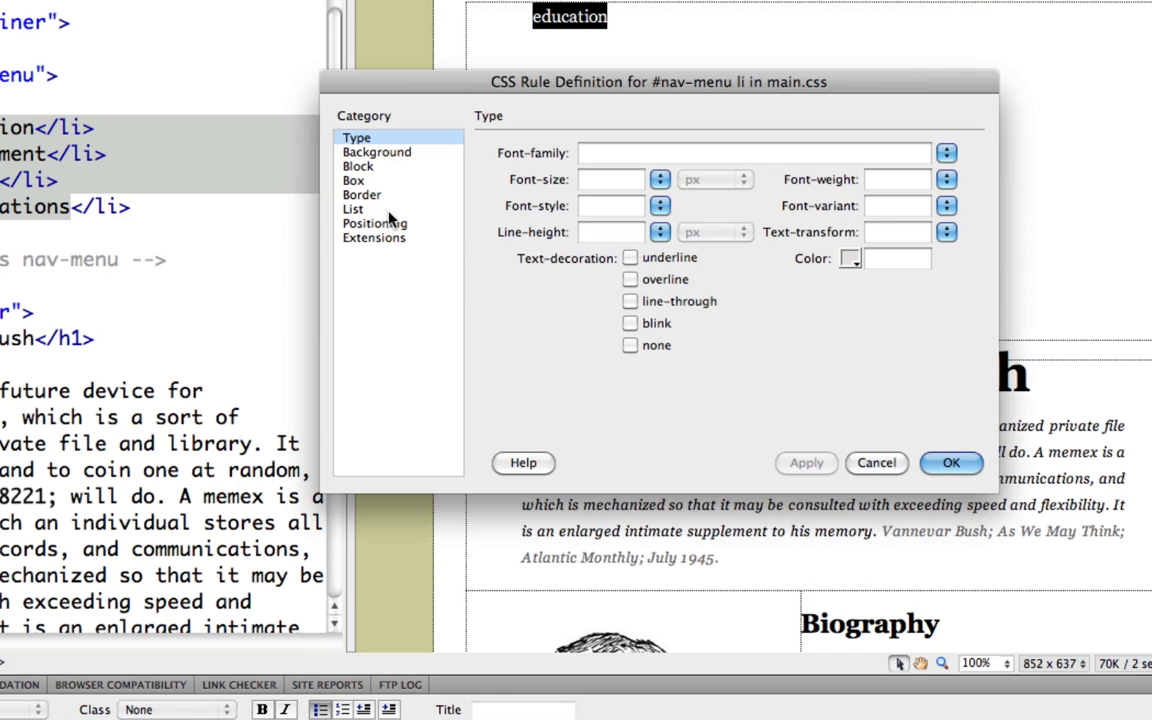
# Set the #nav-menu li rule's Block display to inline and apply it.
pyautogui.click(352, 208)
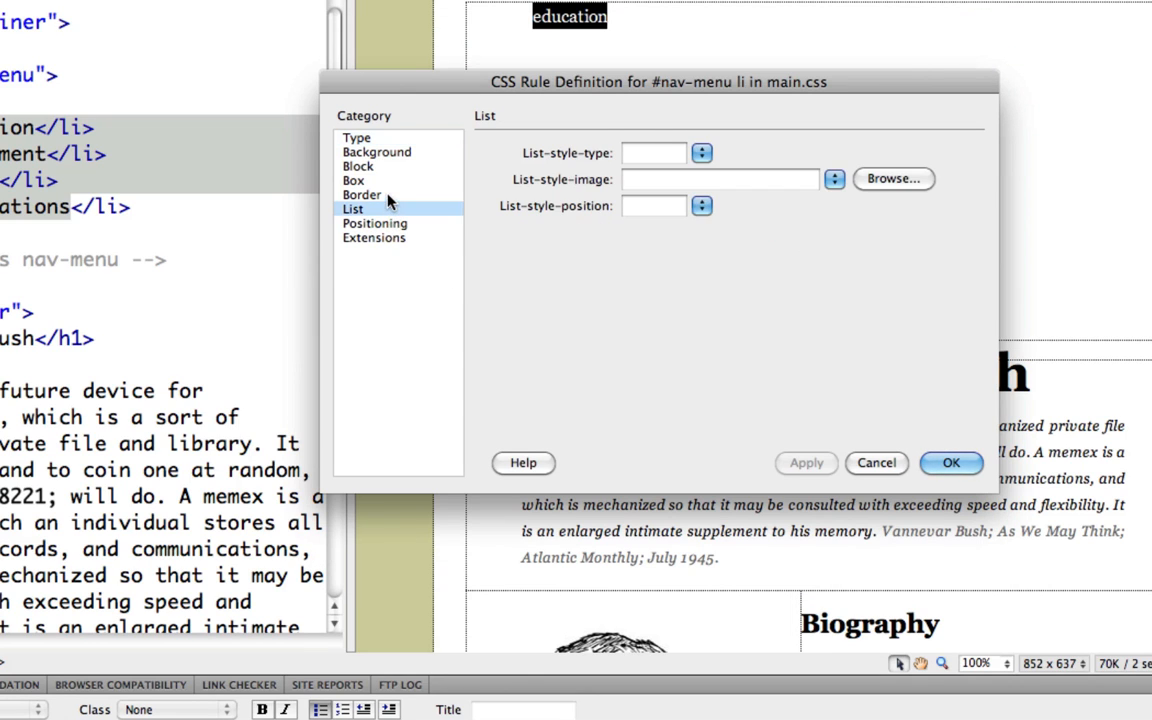
pyautogui.click(354, 180)
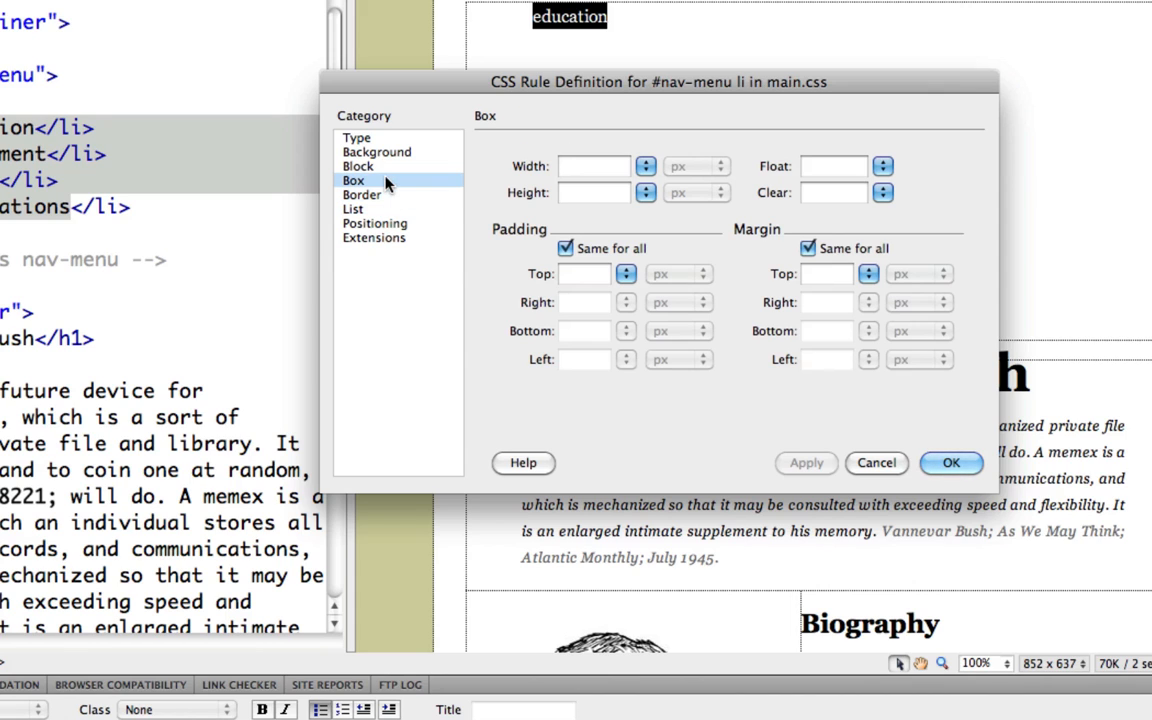
pyautogui.click(358, 166)
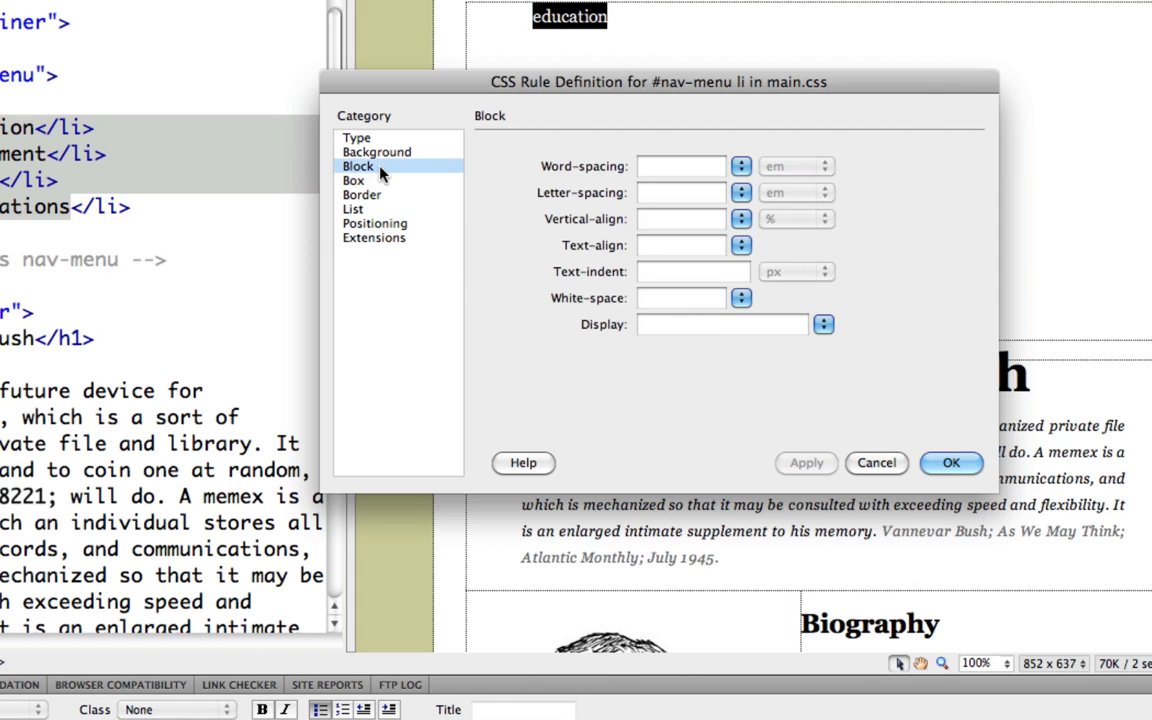
pyautogui.moveTo(485, 229)
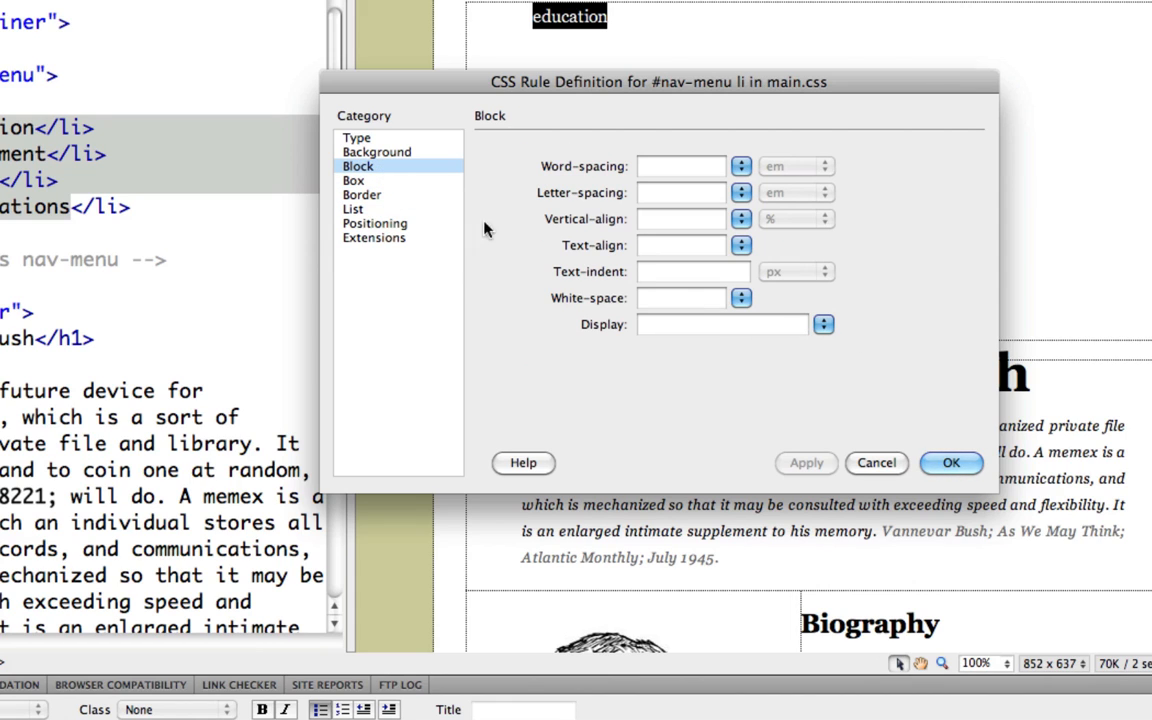
pyautogui.click(822, 323)
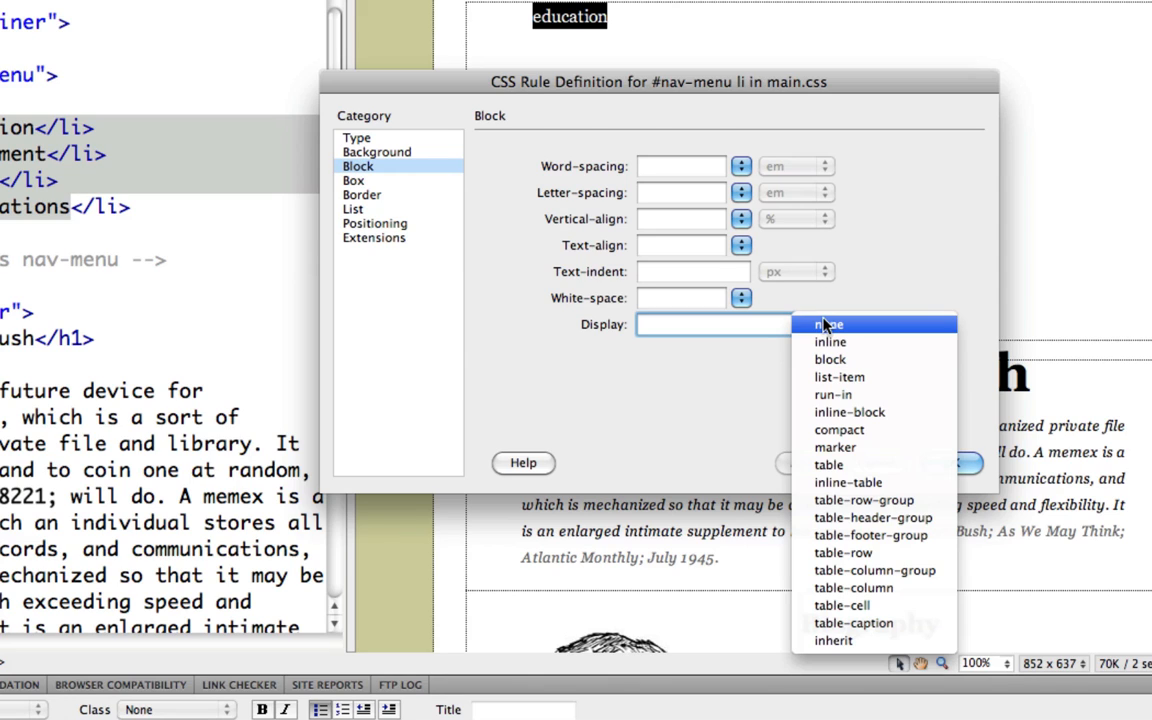
pyautogui.moveTo(830, 359)
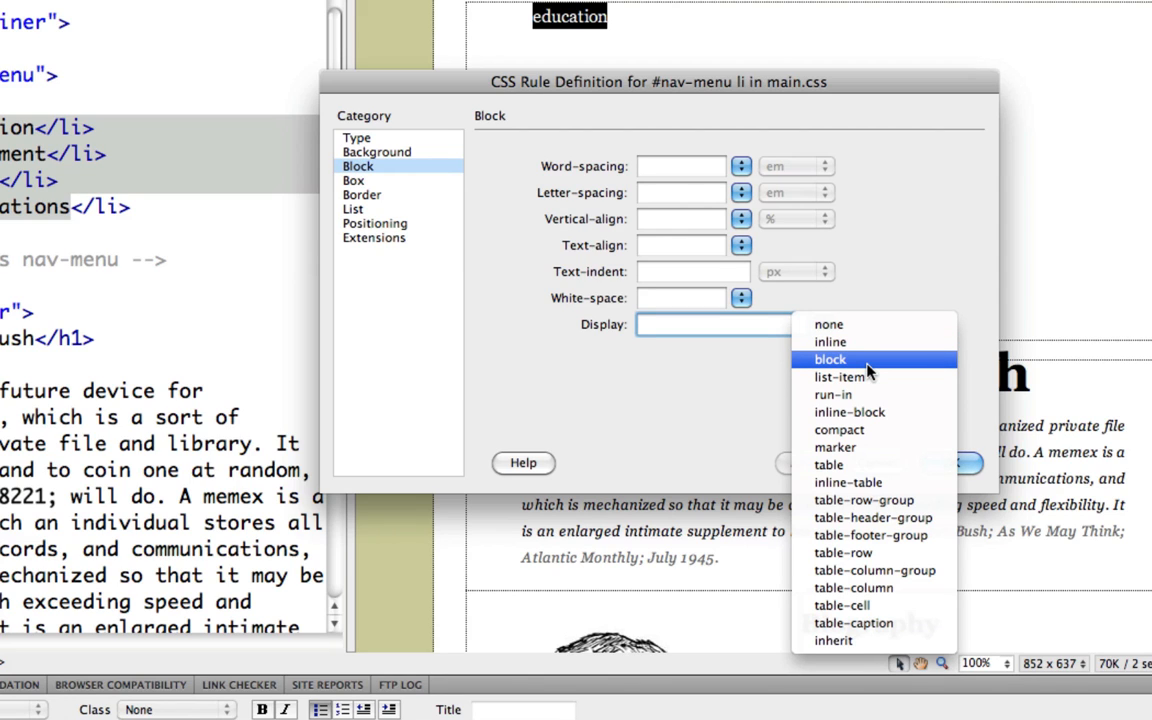
pyautogui.moveTo(830, 342)
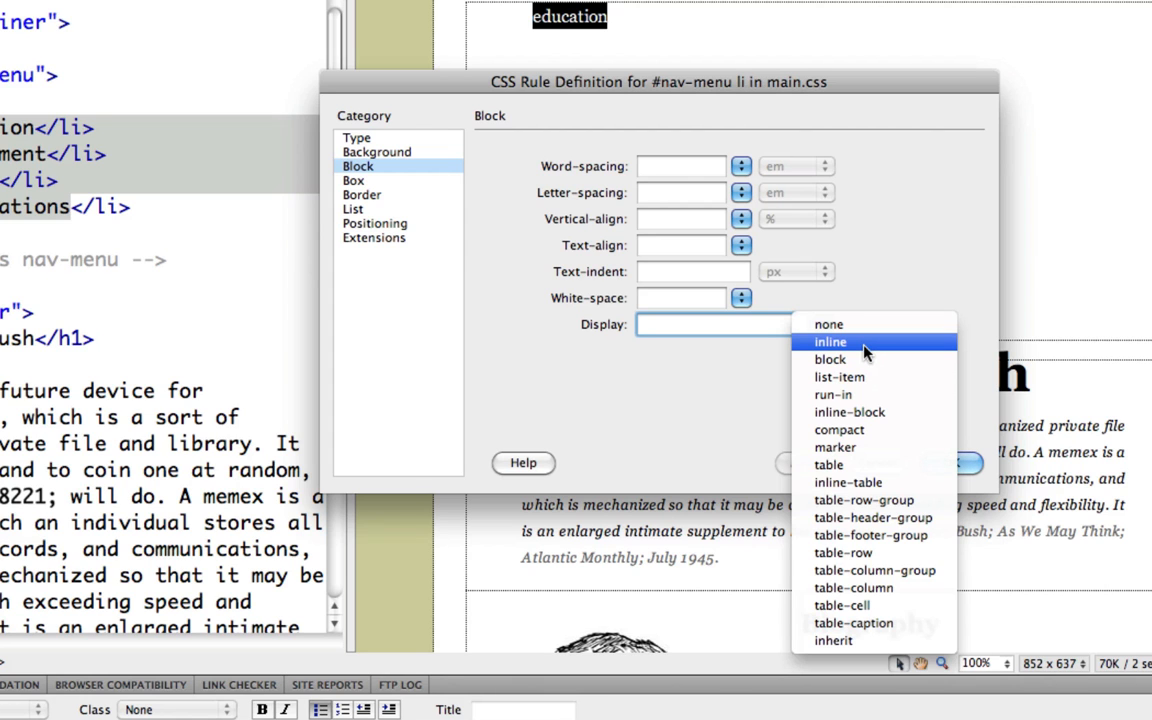
pyautogui.click(830, 341)
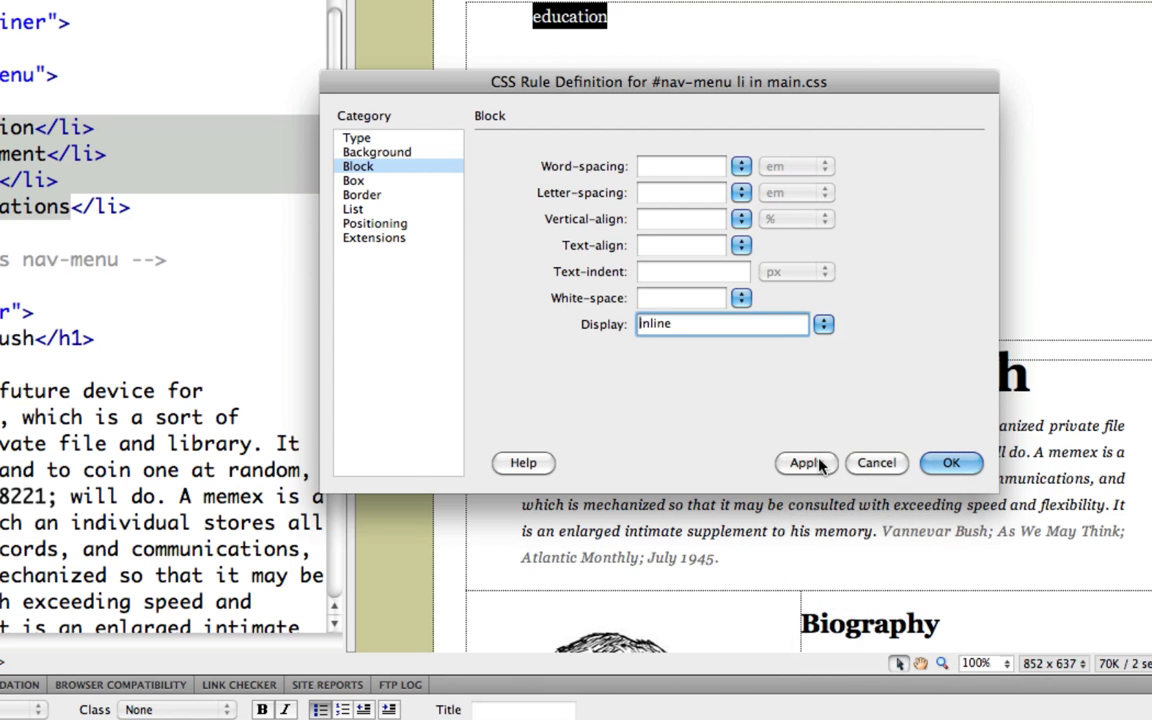
pyautogui.click(950, 462)
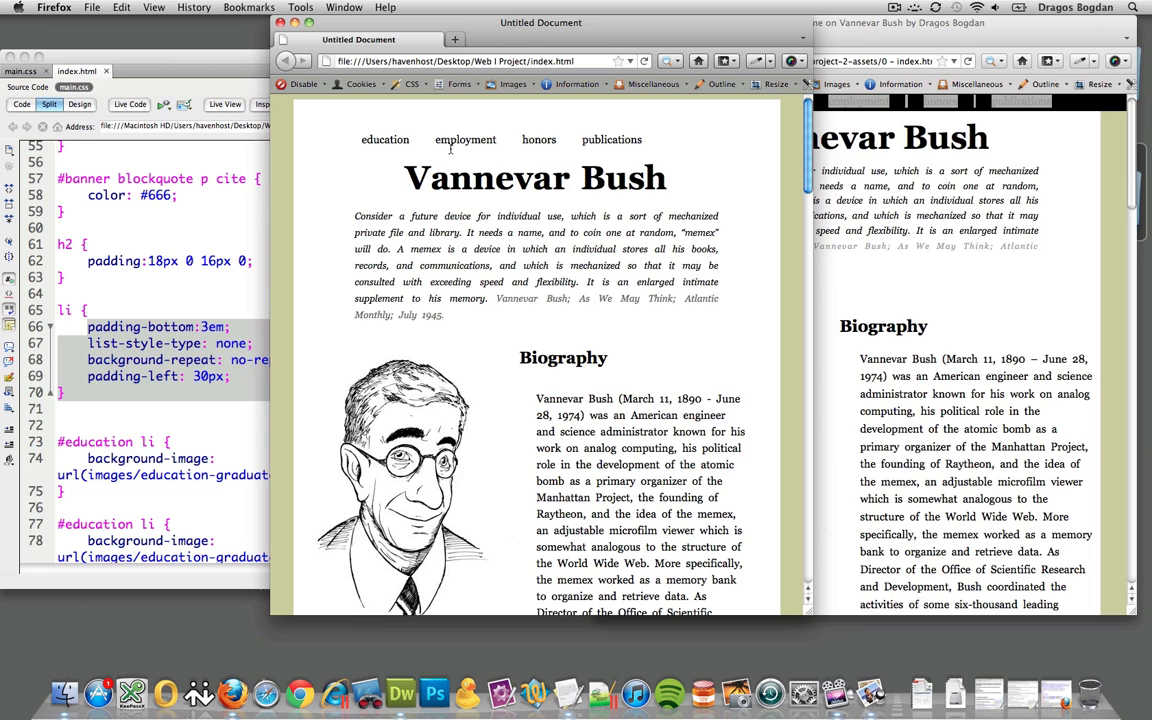
# Bring the finished reference resume forward beside the local page's single-row menu.
pyautogui.moveTo(385, 139); pyautogui.dragTo(539, 139)
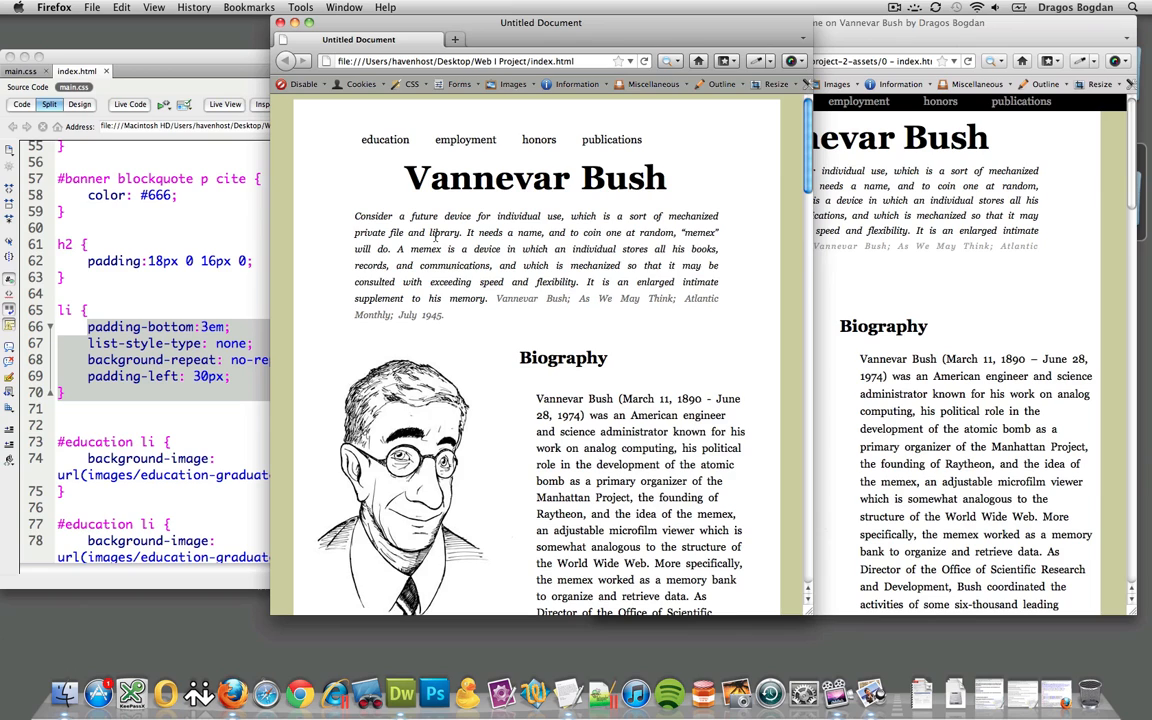
pyautogui.click(870, 22)
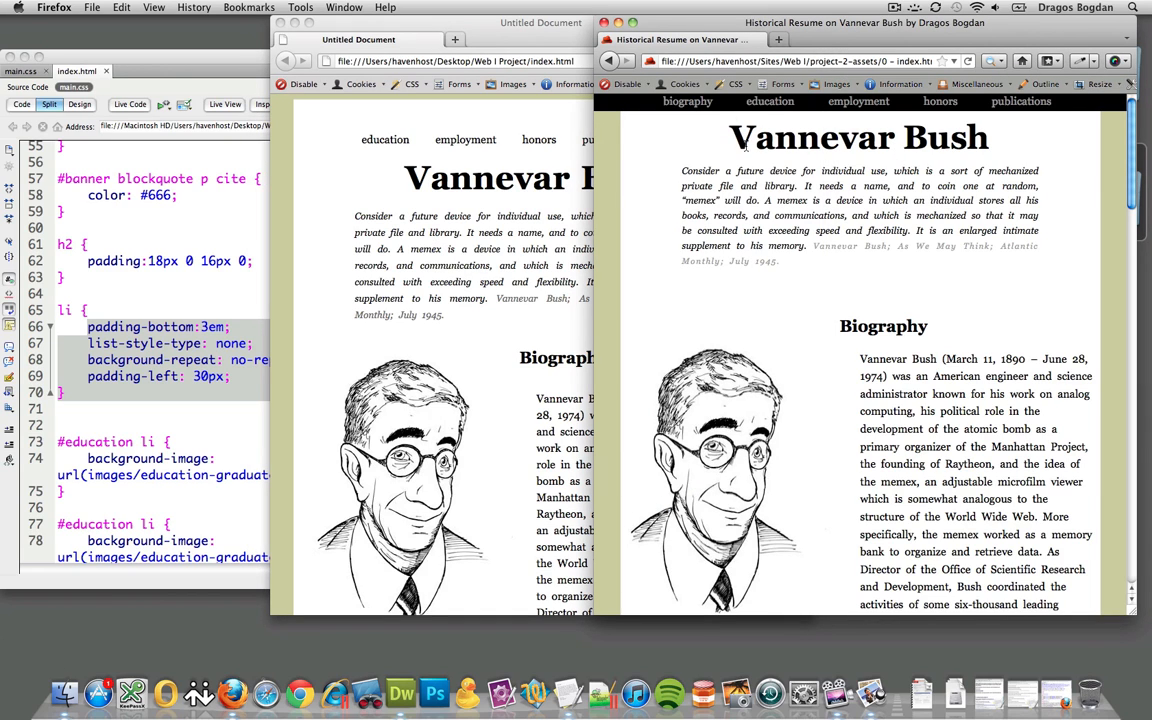
pyautogui.moveTo(851, 190)
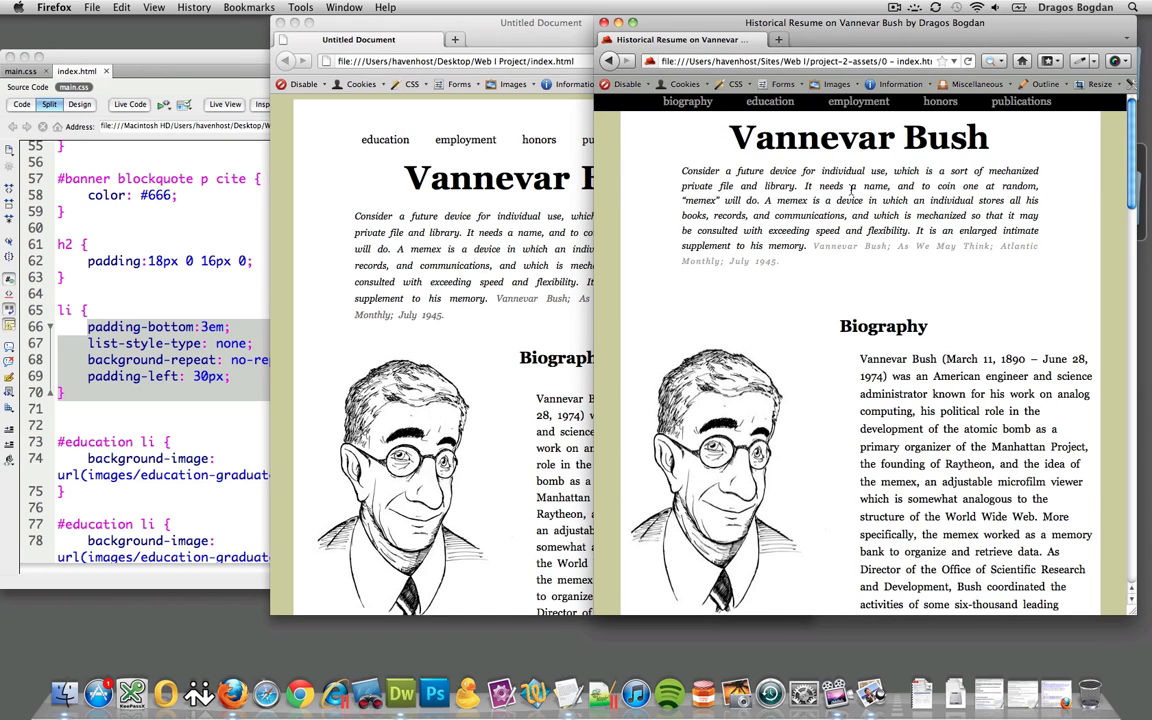